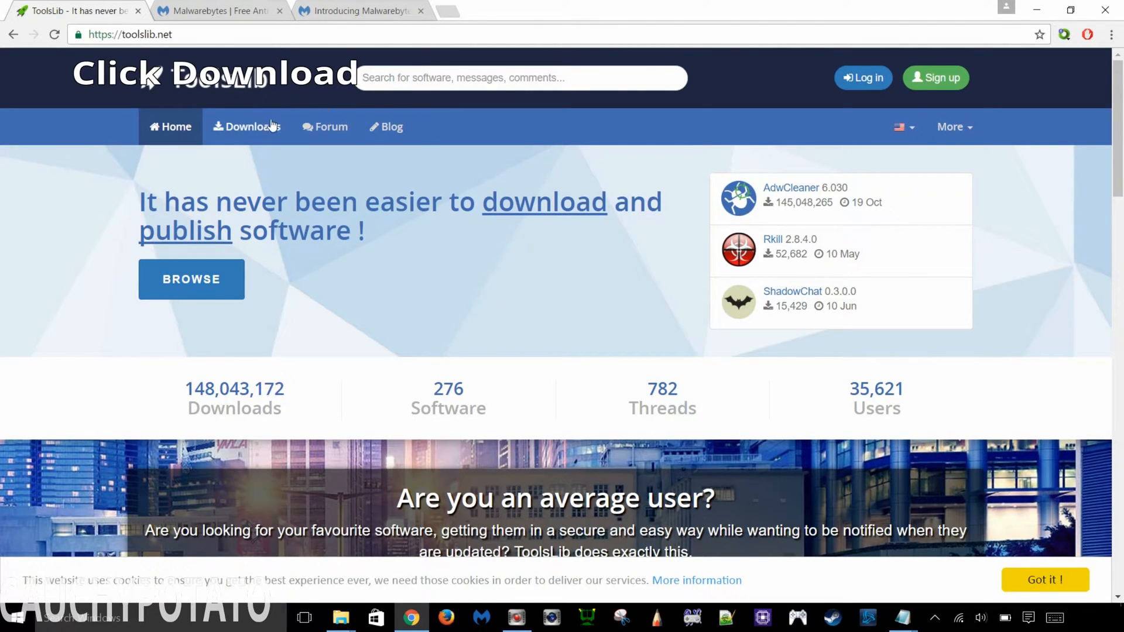
- Go to ToolsLib Downloads, open the AdwCleaner page and start the AdwCleaner 6.030 download
click(247, 127)
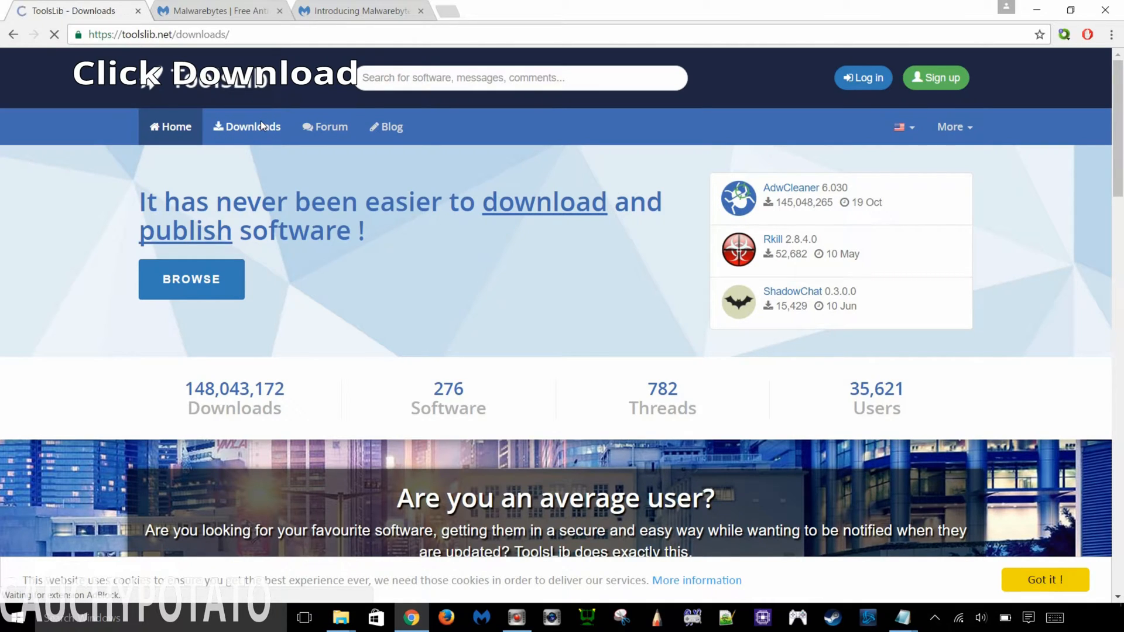
click(252, 126)
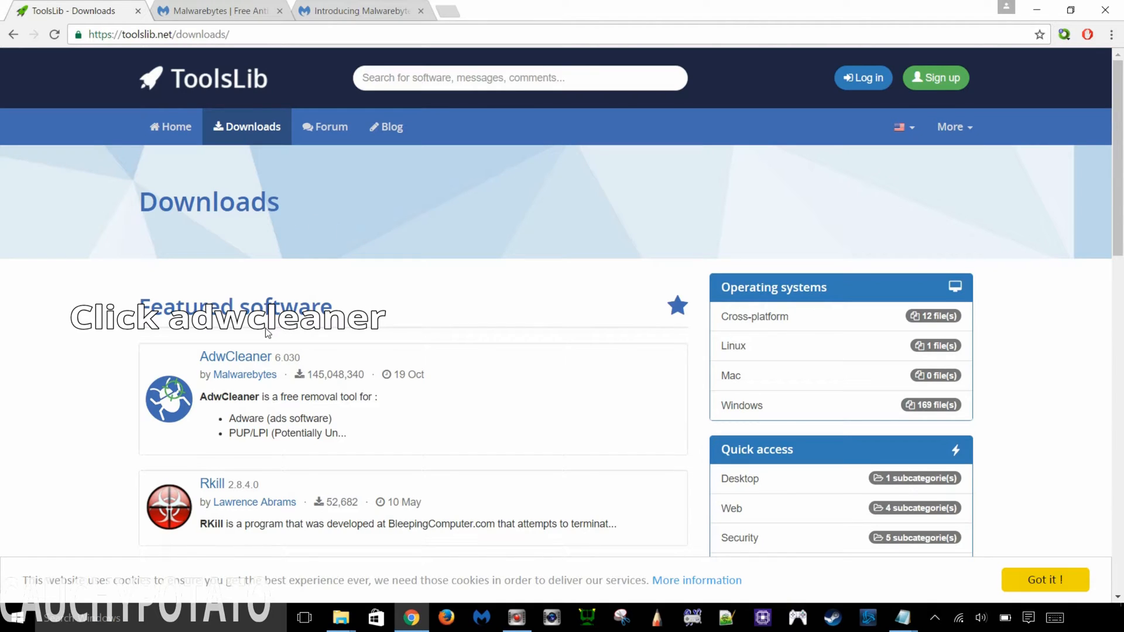
click(235, 356)
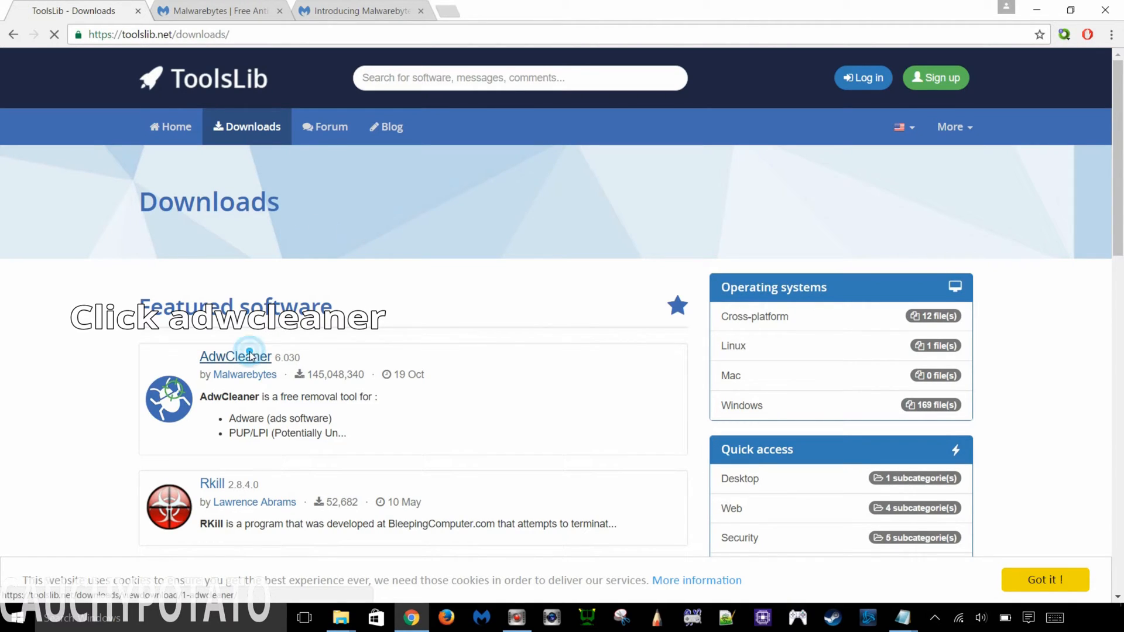
click(236, 356)
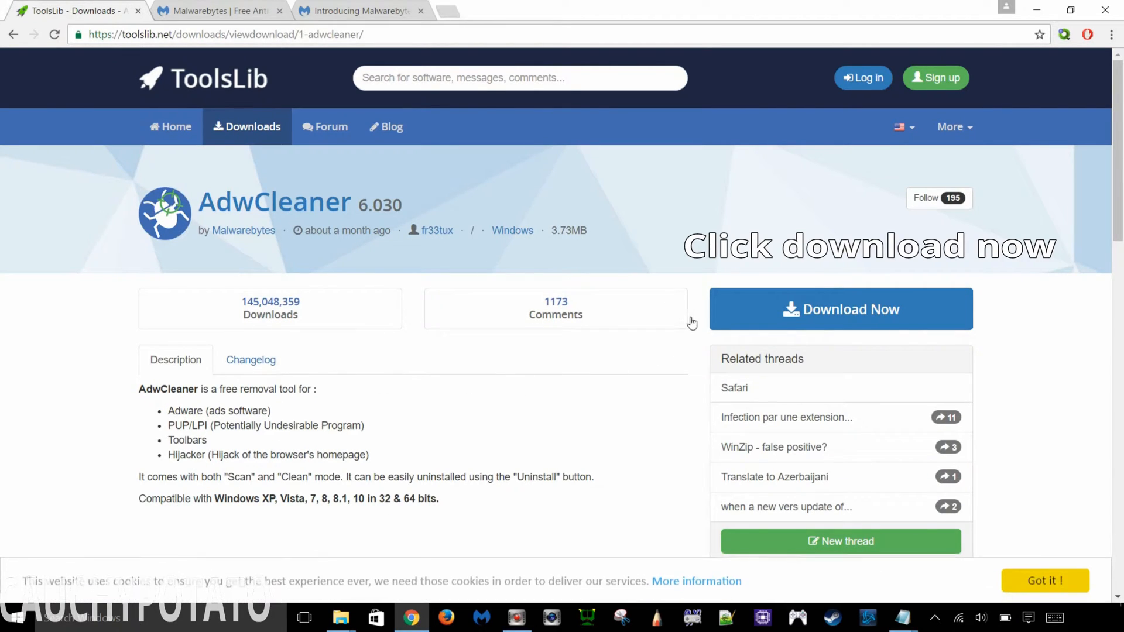
click(840, 309)
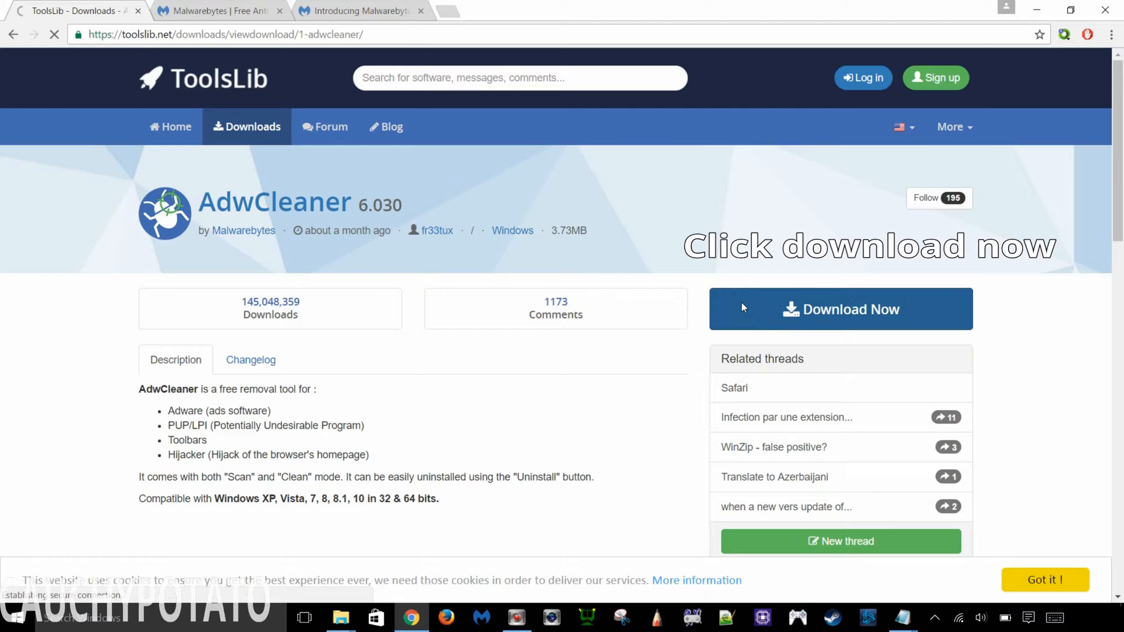
click(840, 309)
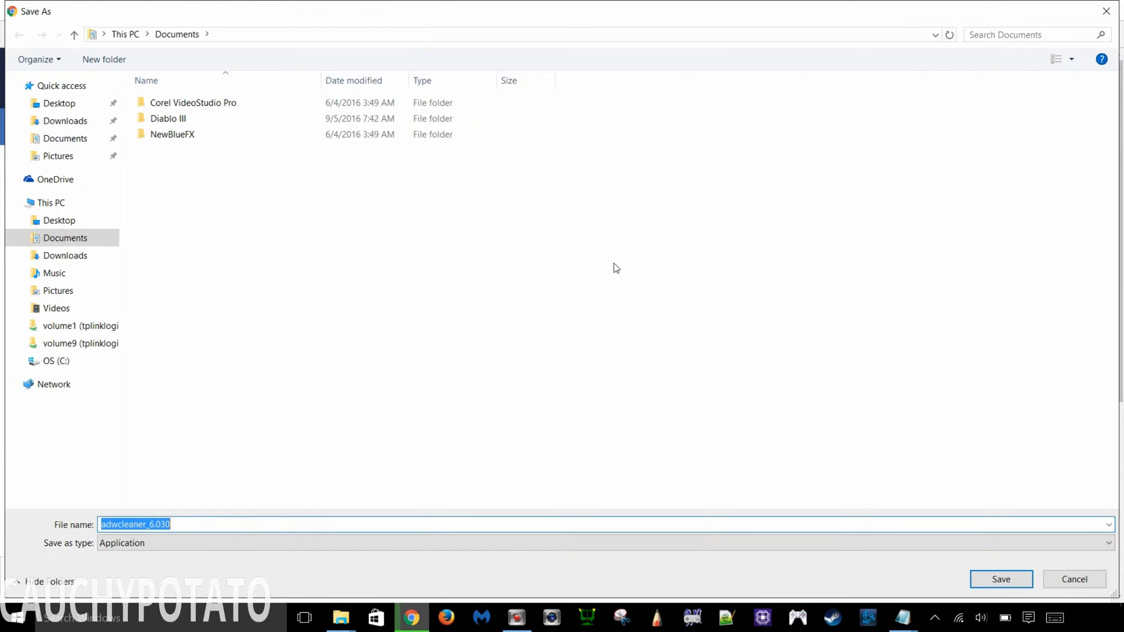
- Create a 'Malware Clean' folder in Documents and save adwcleaner_6.030 into it
right_click(609, 270)
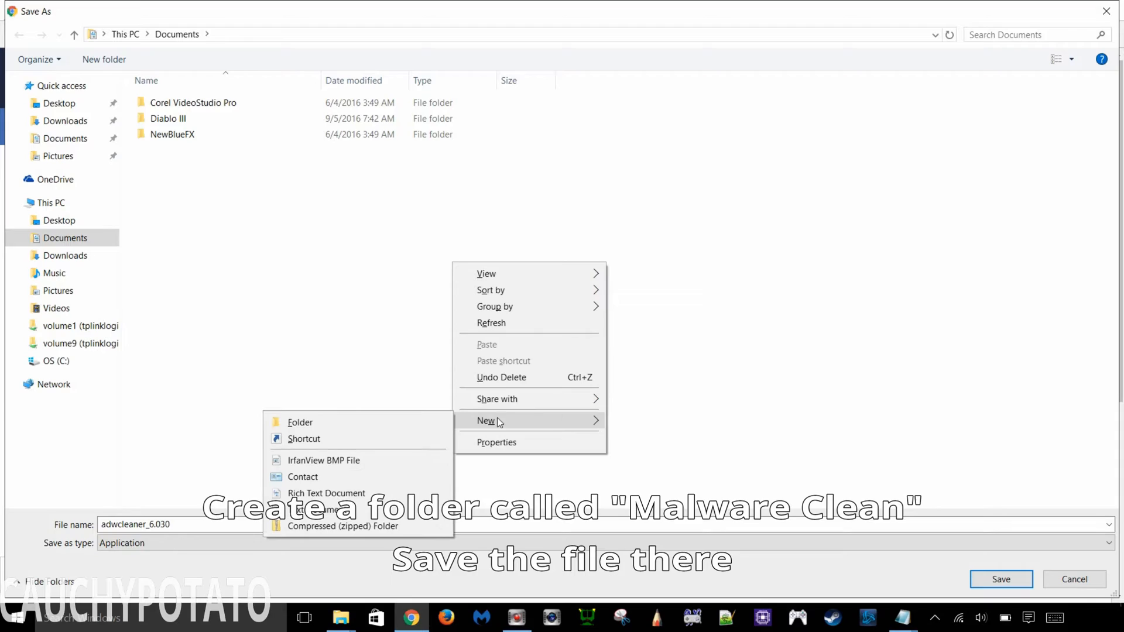
click(299, 421)
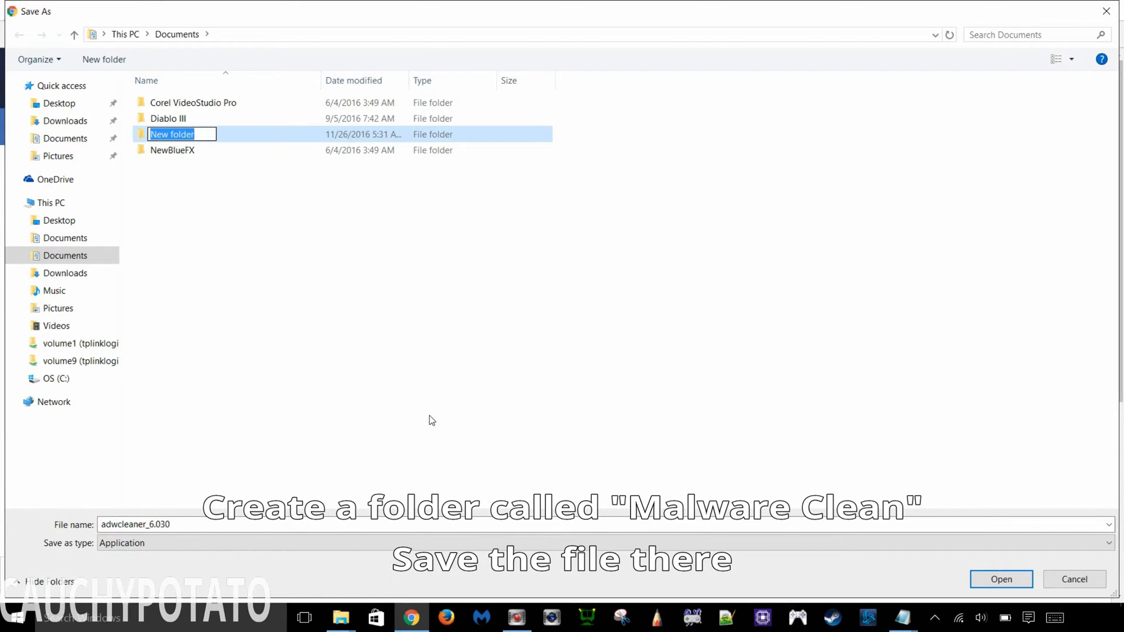
text(Malware Clean)
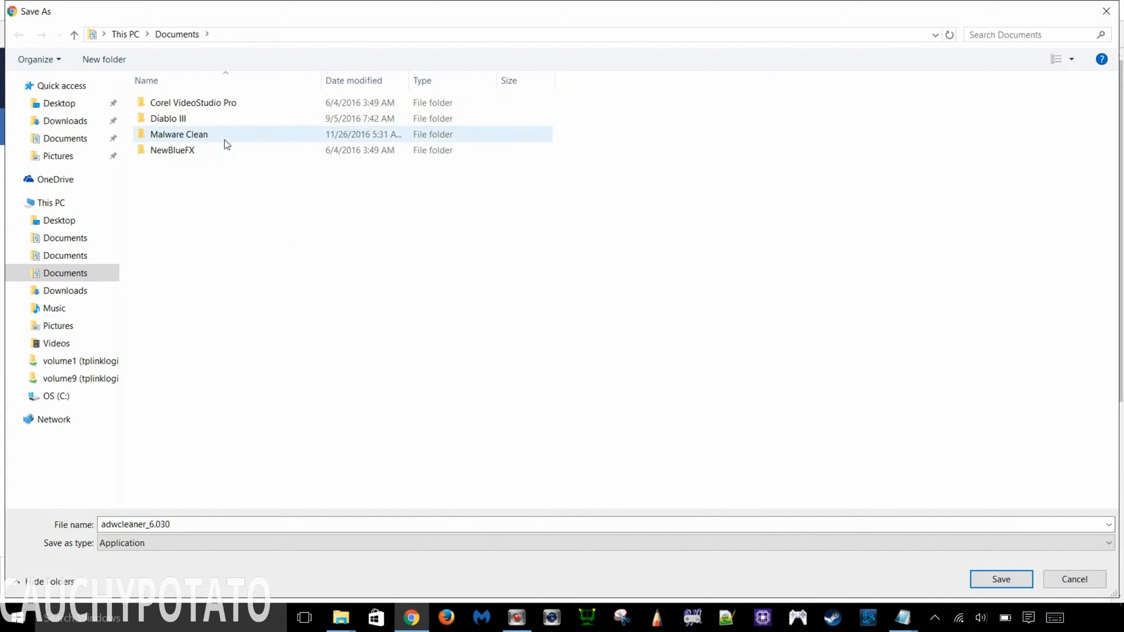
double_click(178, 133)
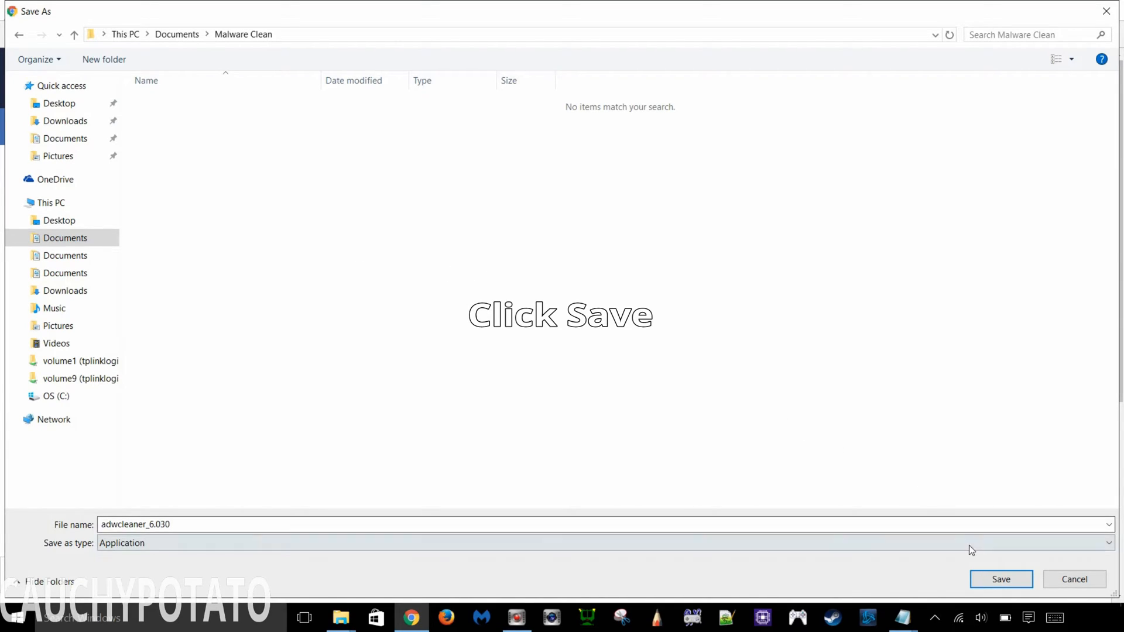
click(1001, 580)
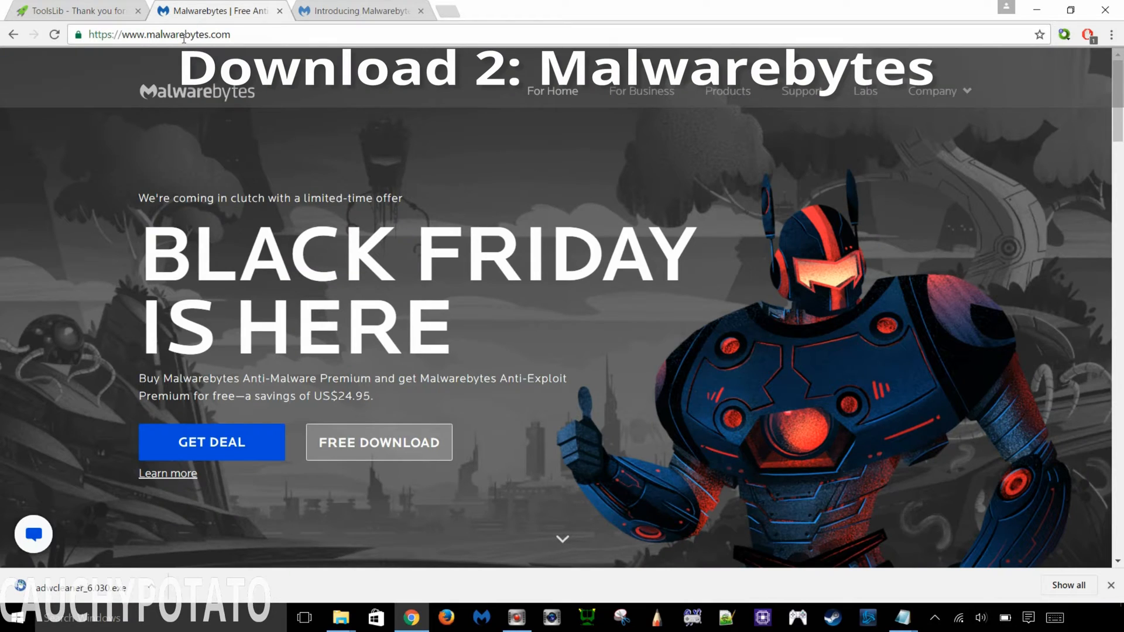
mouse_move(97, 156)
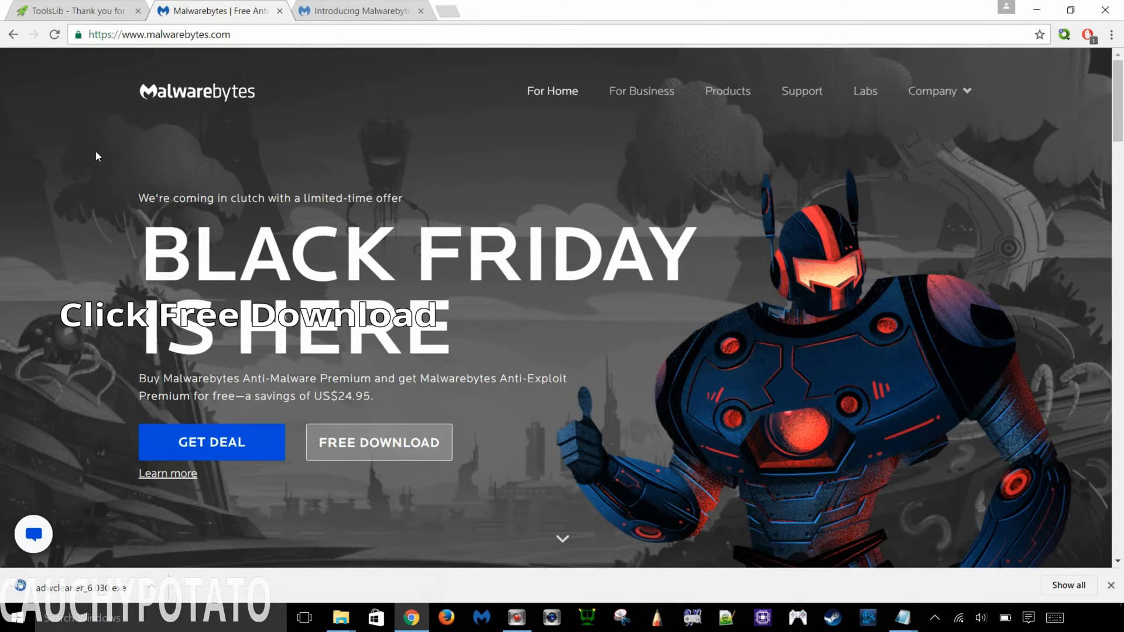
mouse_move(378, 443)
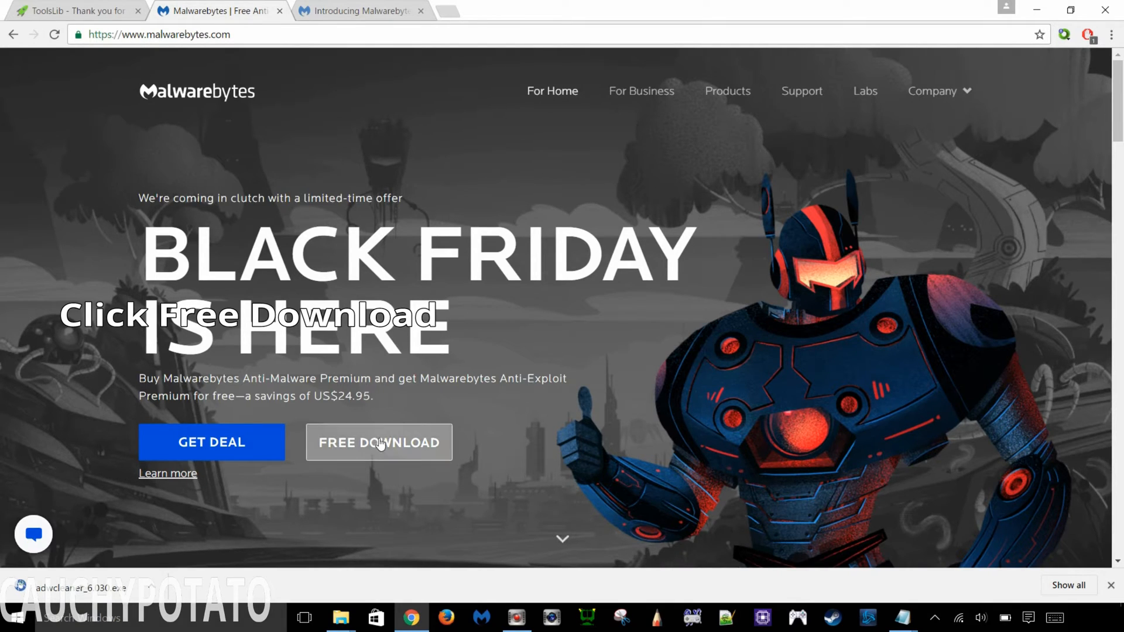
- Download the free mbam-setup-2.2.1.1043 installer and save it into Malware Clean
click(378, 442)
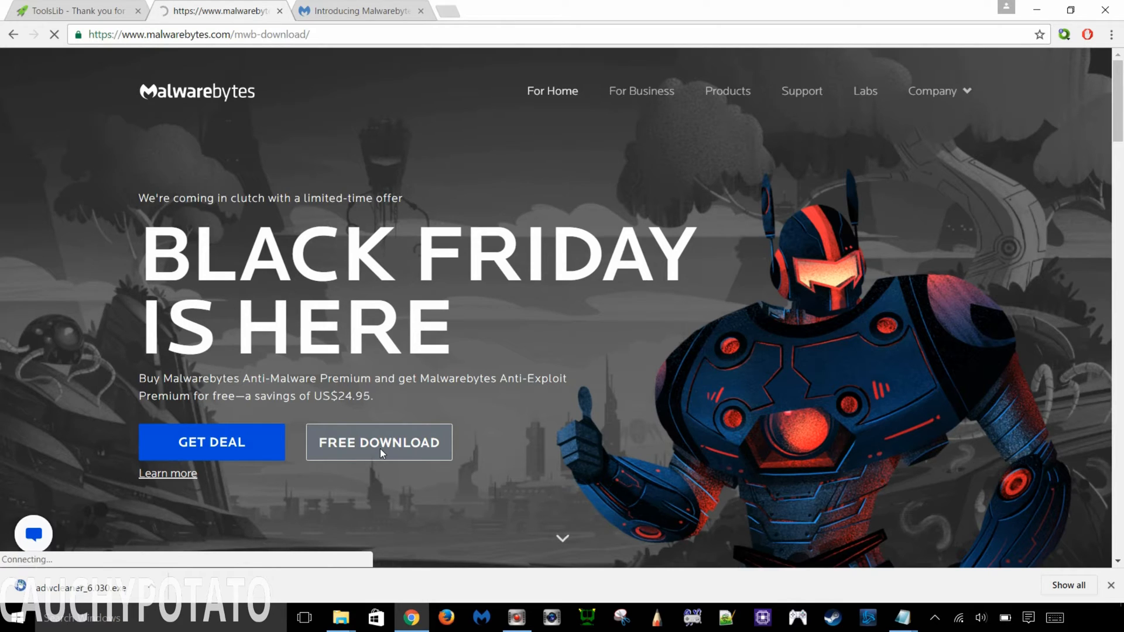
click(378, 442)
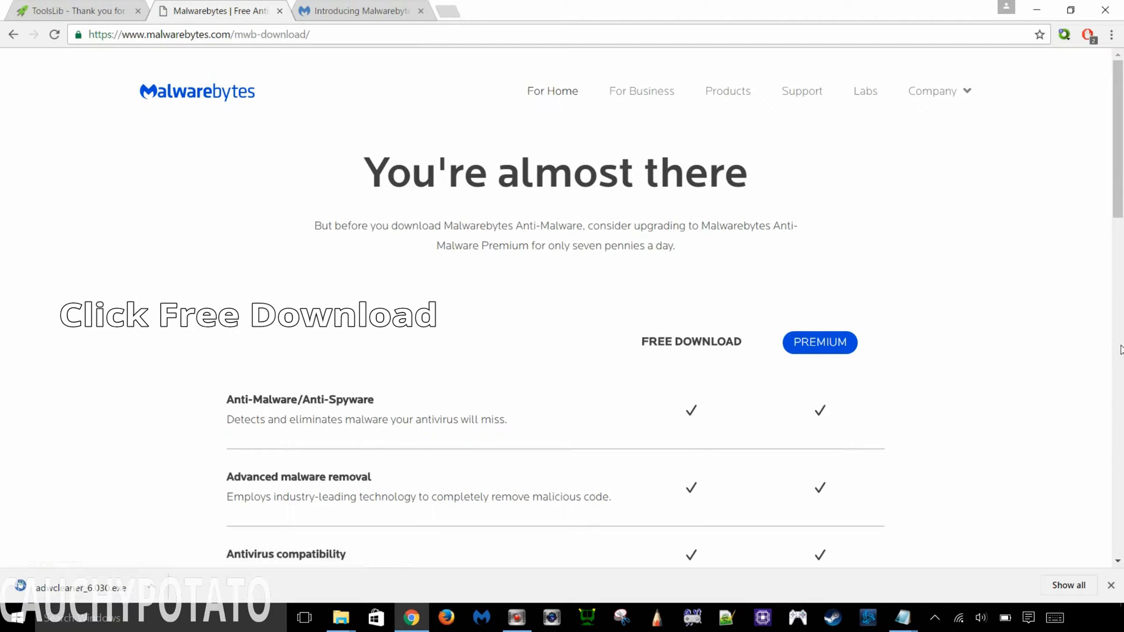
scroll(down, 3)
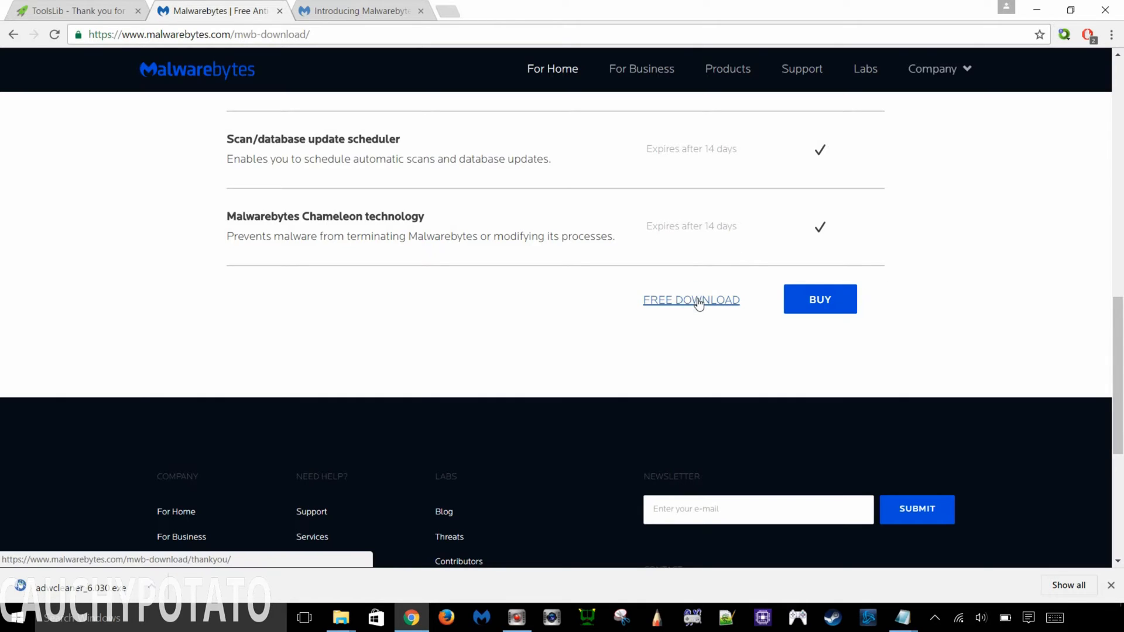
click(690, 300)
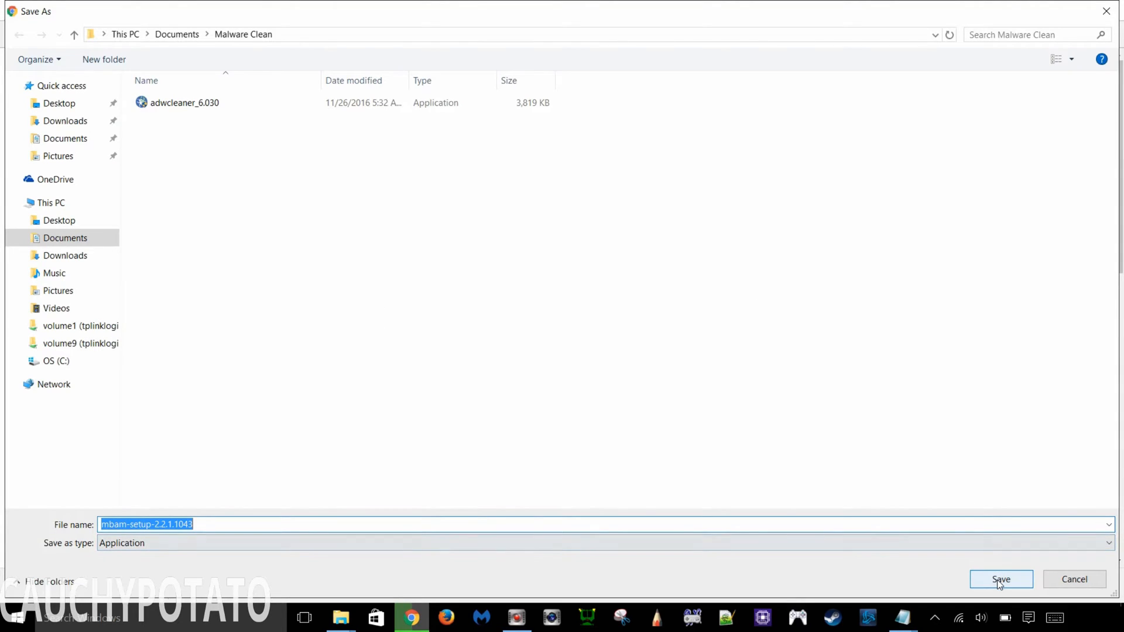
click(1001, 580)
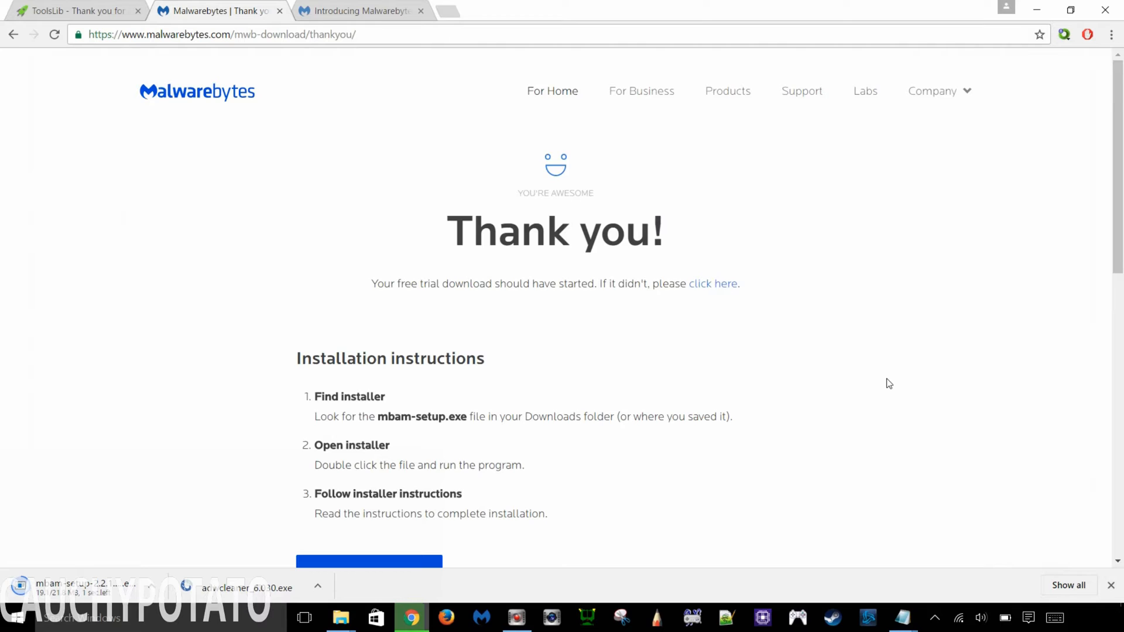
click(354, 11)
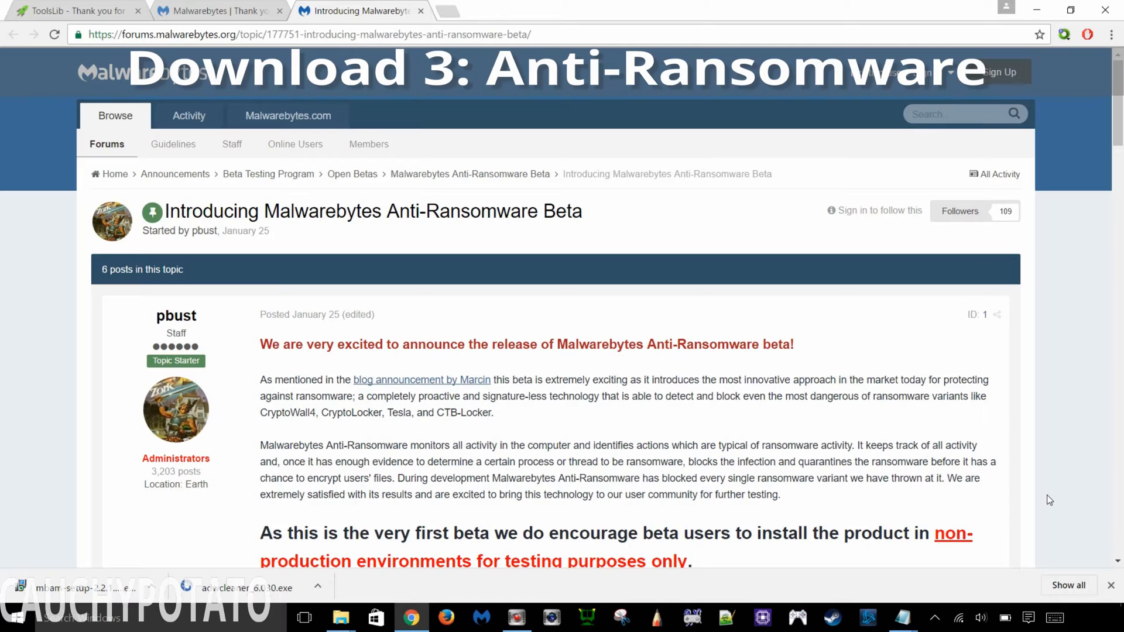
mouse_move(1112, 544)
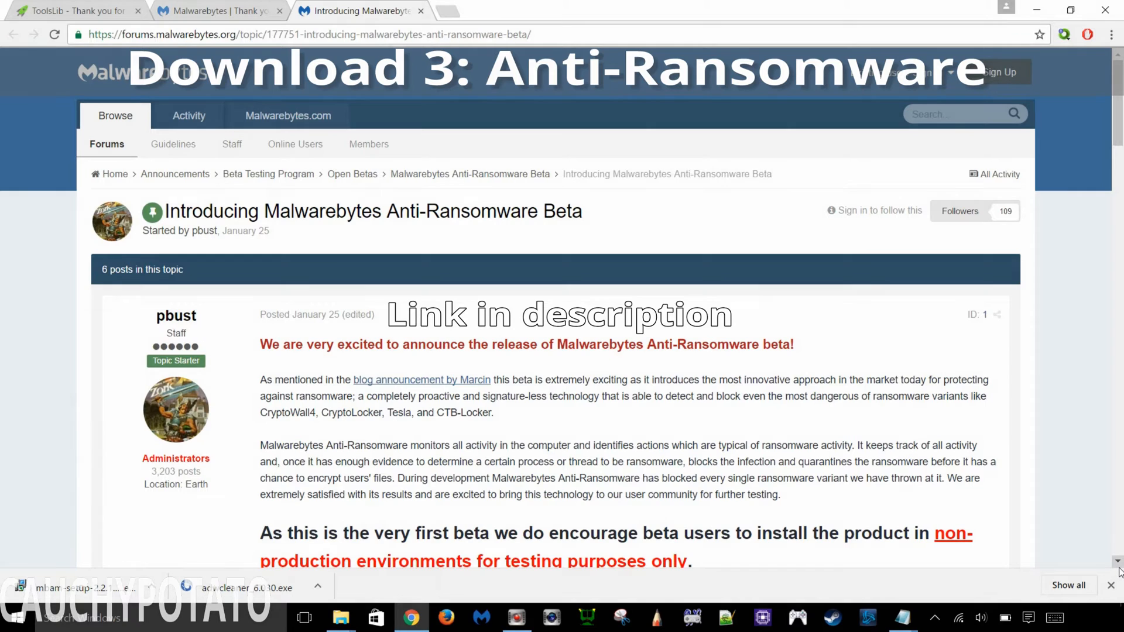
- Follow the forum post's malwarebytes.box.com link to the MBARW_Setup.exe Box page
scroll(down, 3)
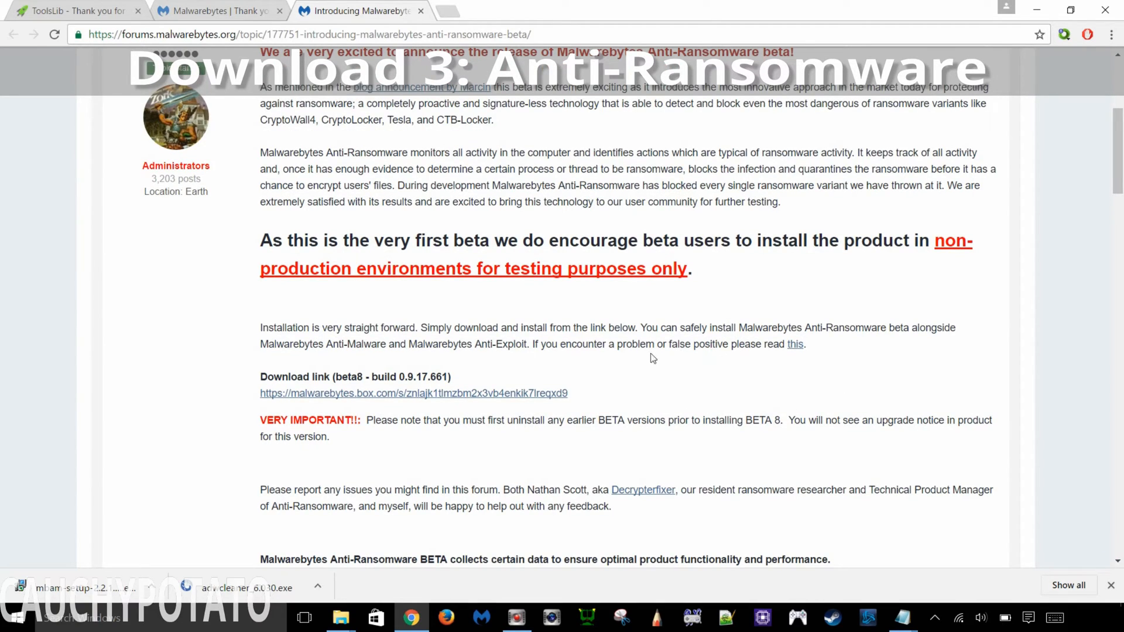
mouse_move(625, 378)
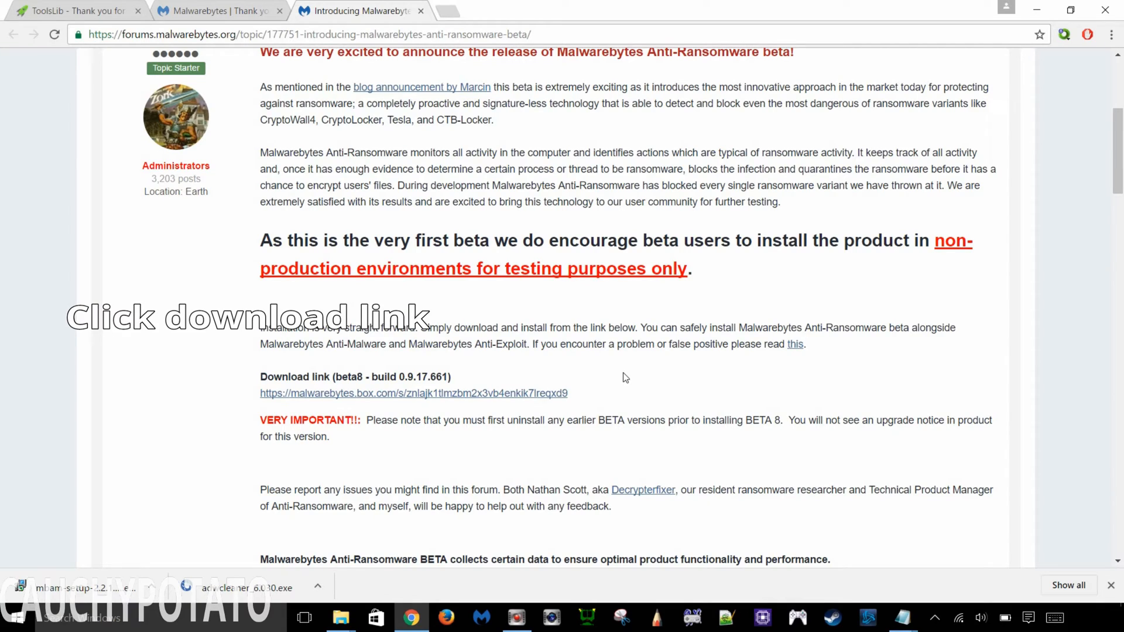
mouse_move(552, 381)
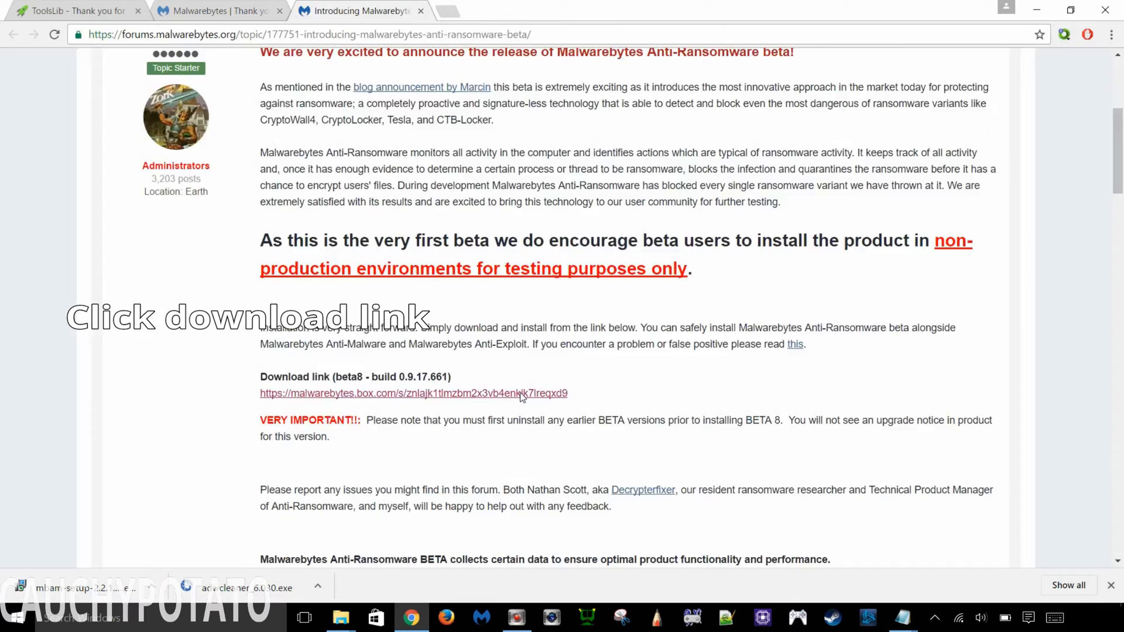
click(413, 394)
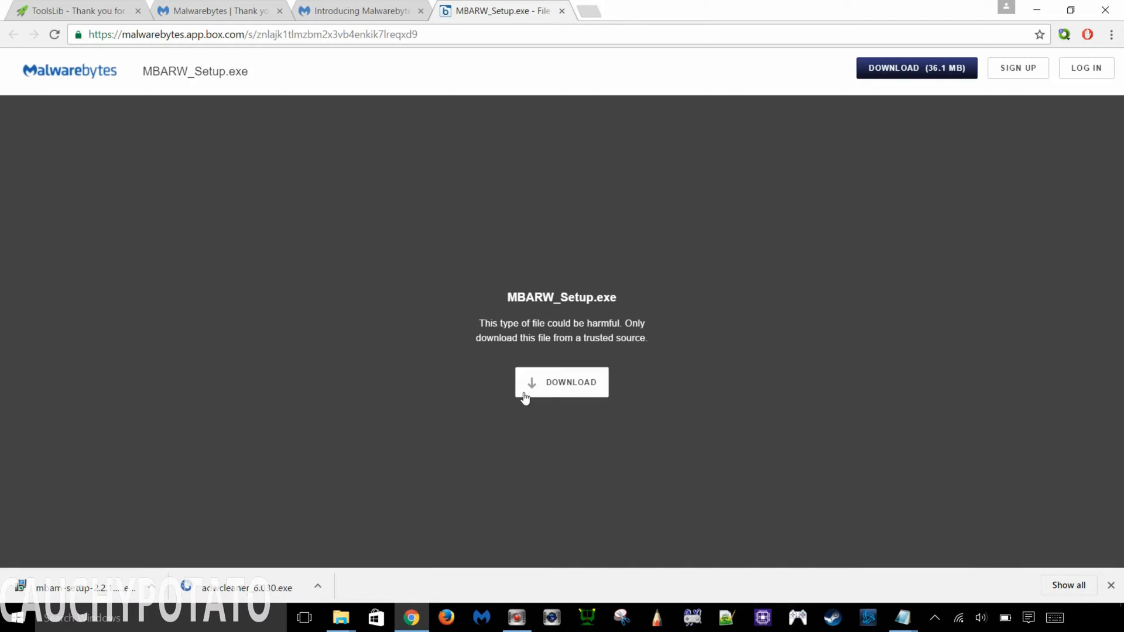
- Download MBARW_Setup.exe into Malware Clean and show it in its folder
click(561, 382)
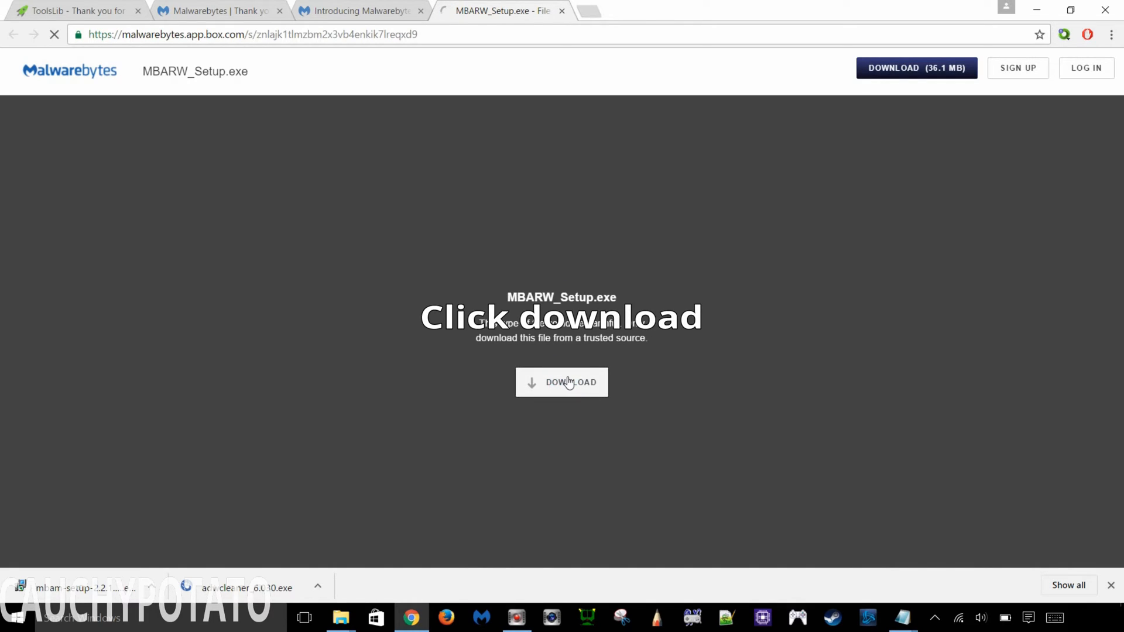
click(561, 381)
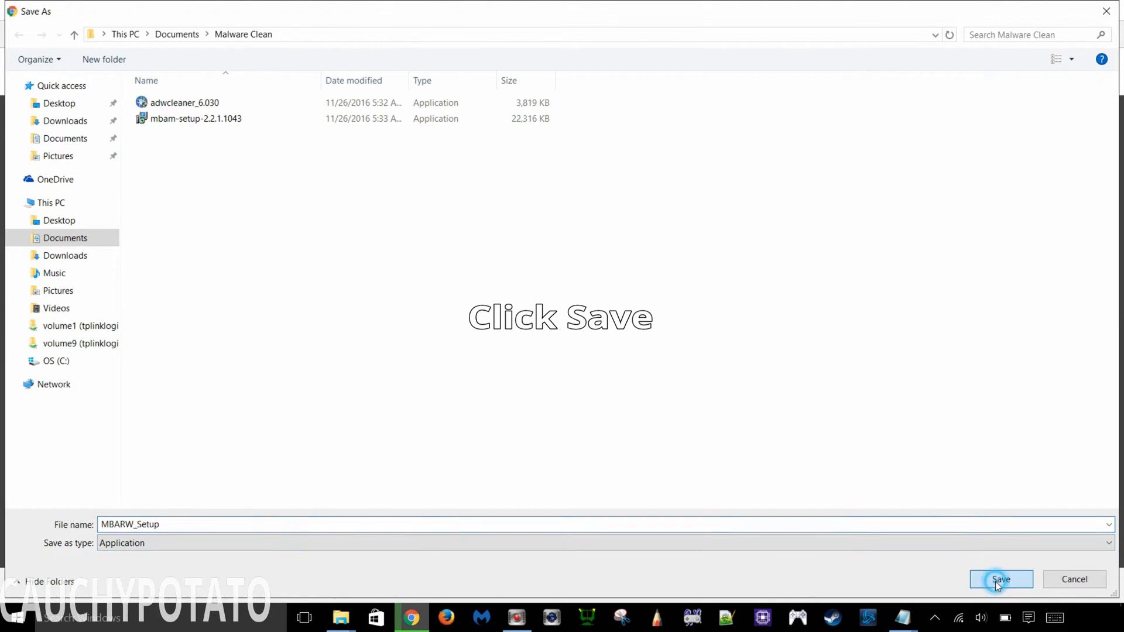
click(1001, 580)
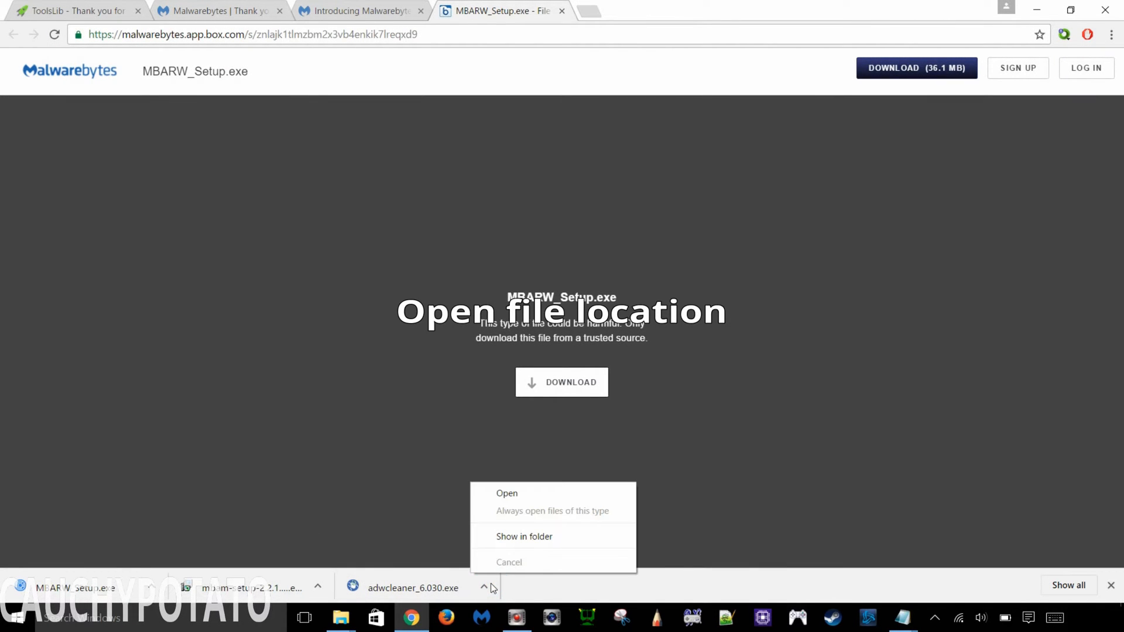
click(524, 536)
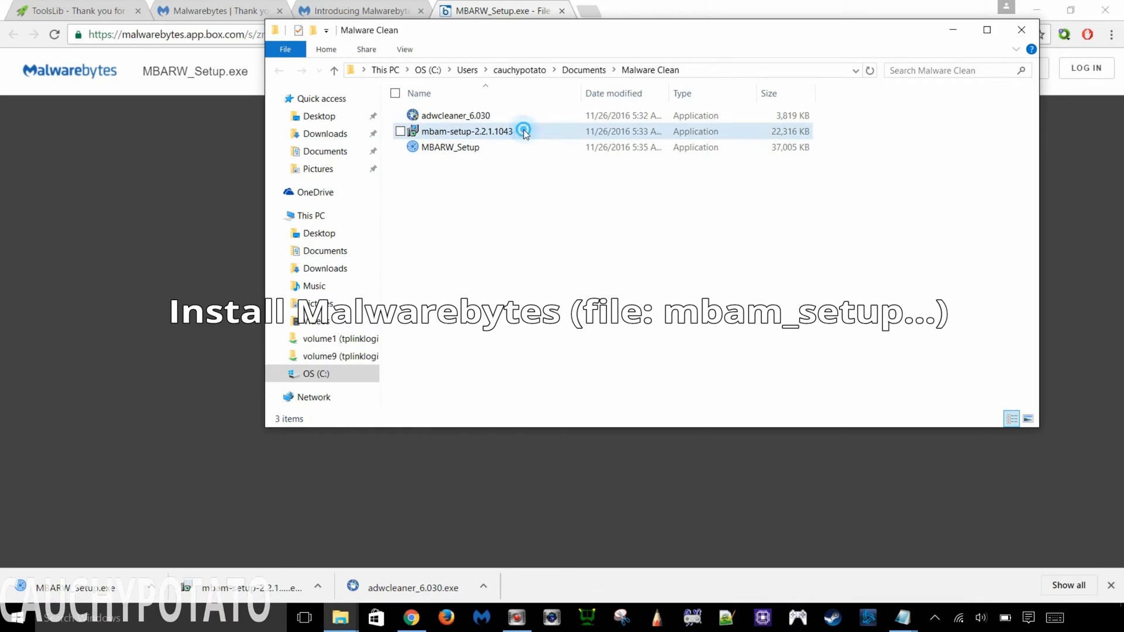
- Run mbam-setup in English, pass the welcome page and accept the licence agreement
click(467, 131)
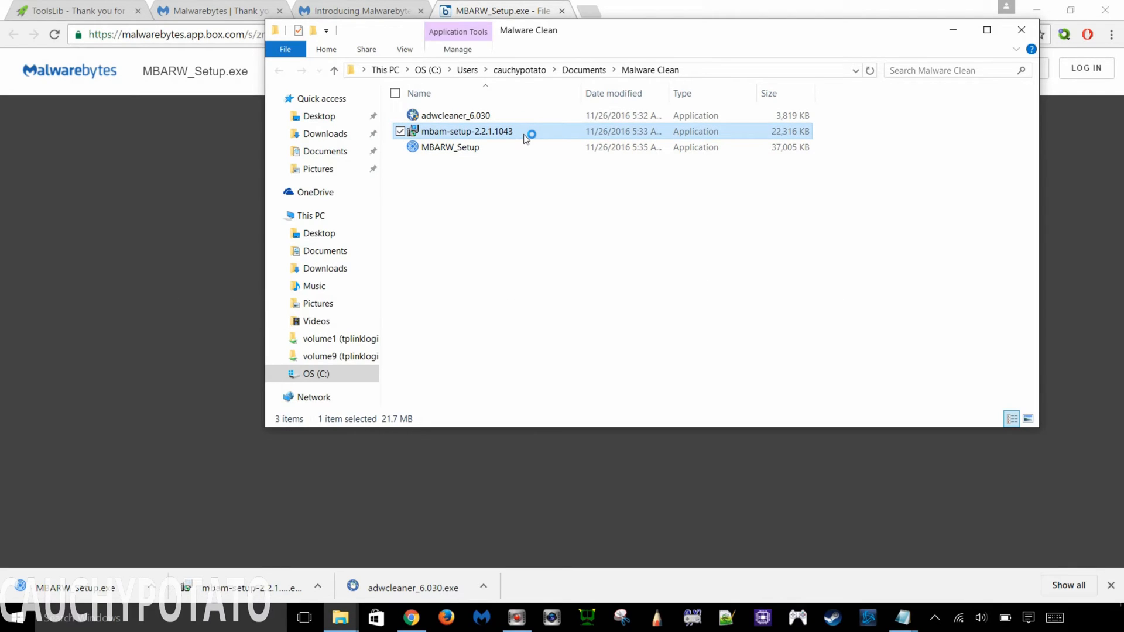
double_click(467, 131)
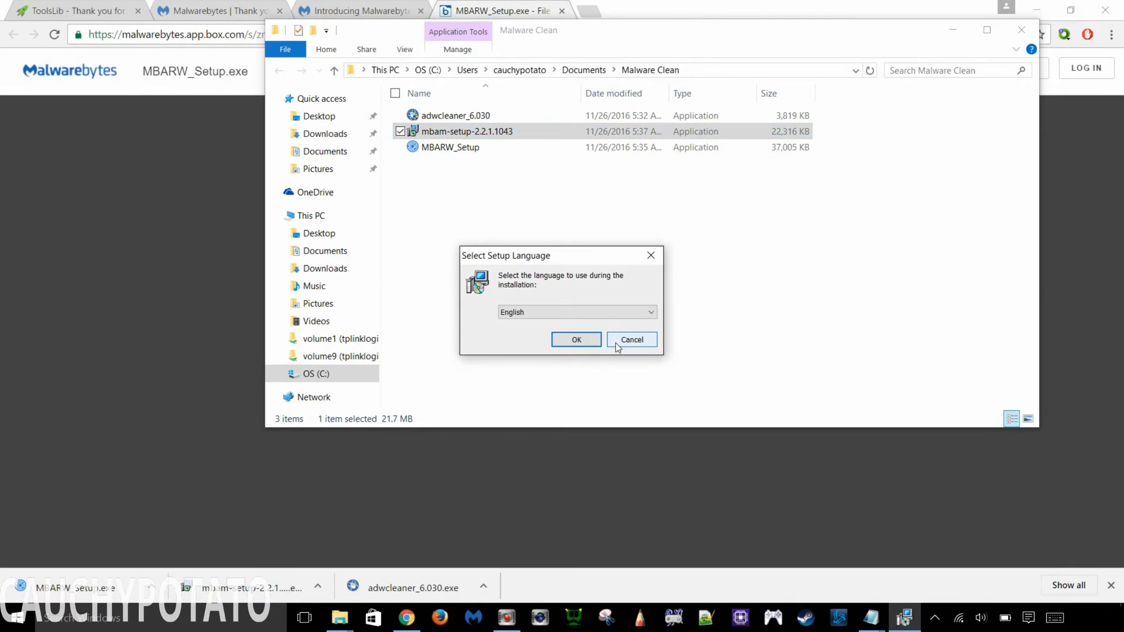
click(576, 340)
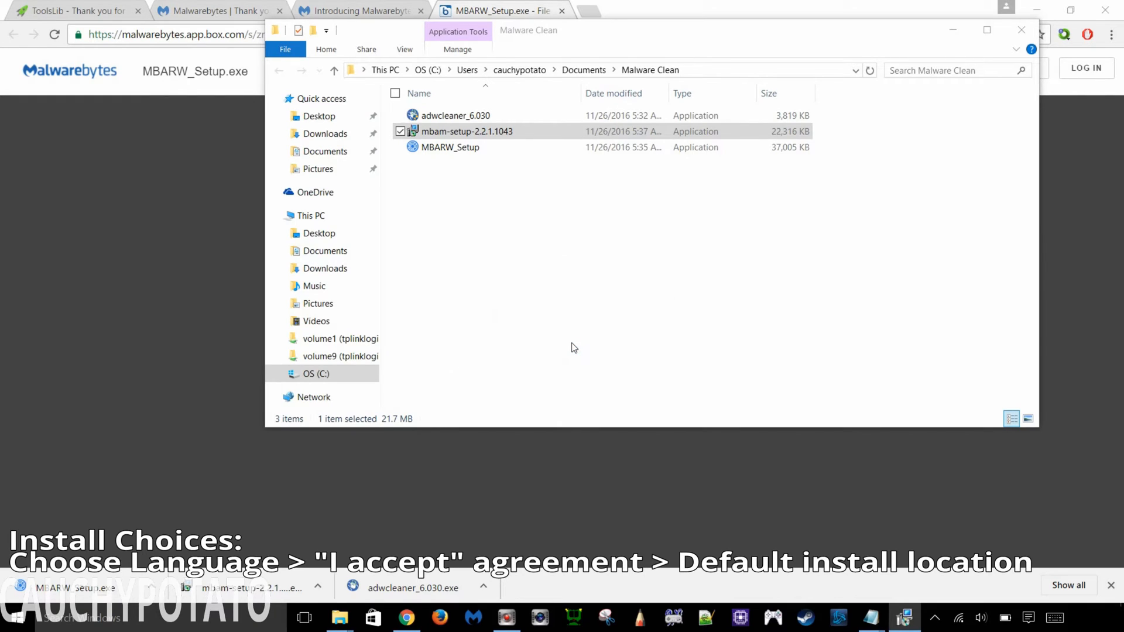
double_click(467, 131)
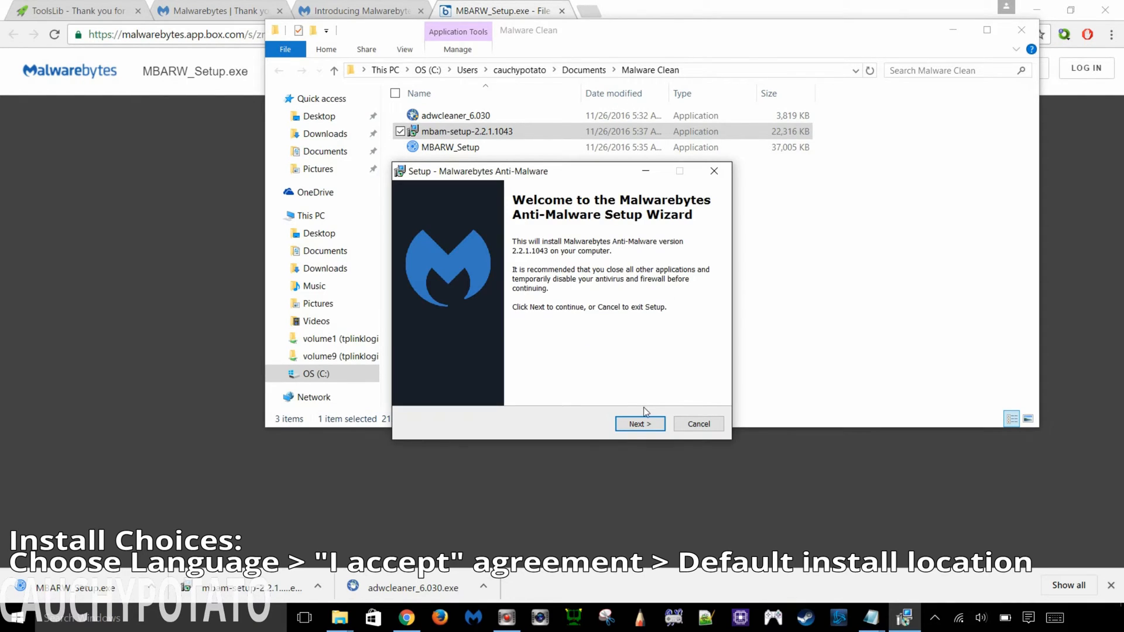
click(638, 424)
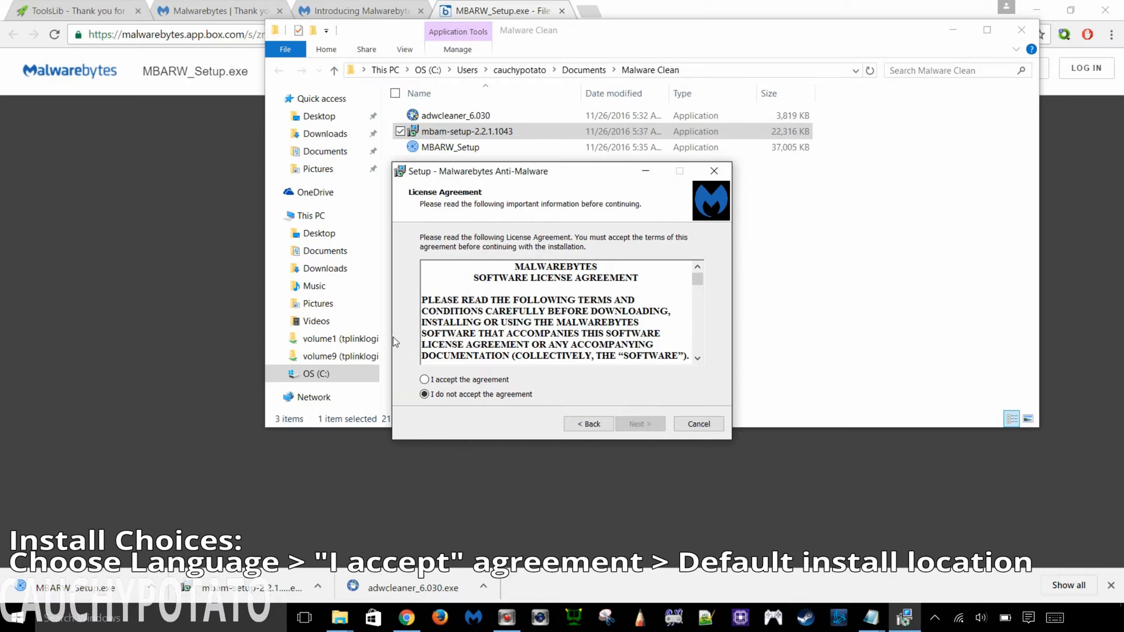
click(424, 380)
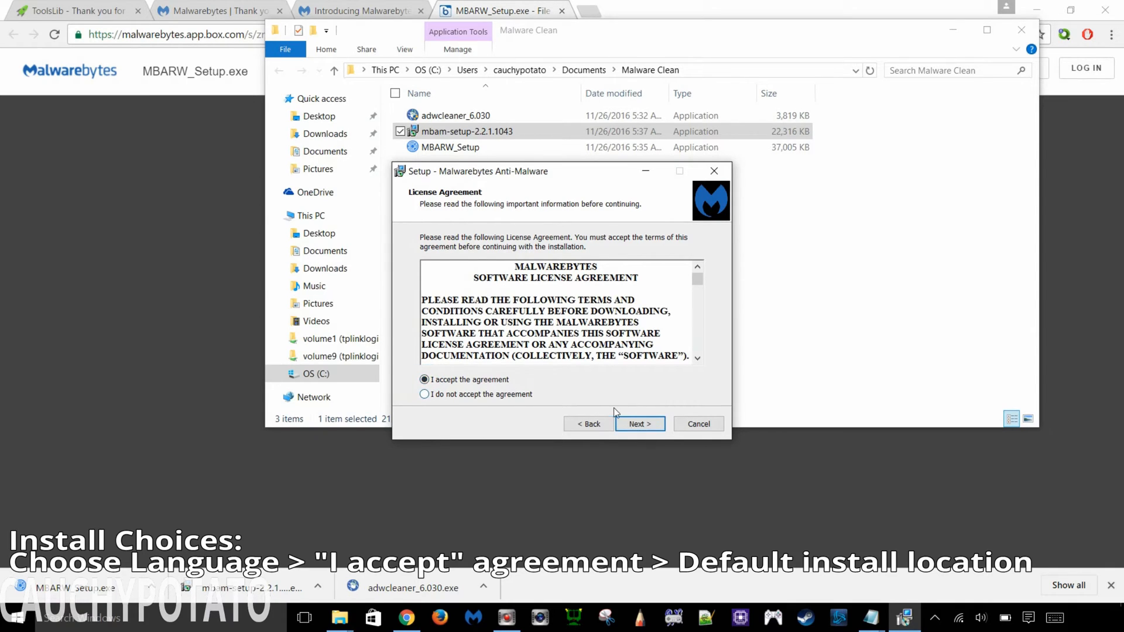
- Keep the default install location and shortcuts folder, install Anti-Malware 2.2.1.1043 and finish
click(638, 424)
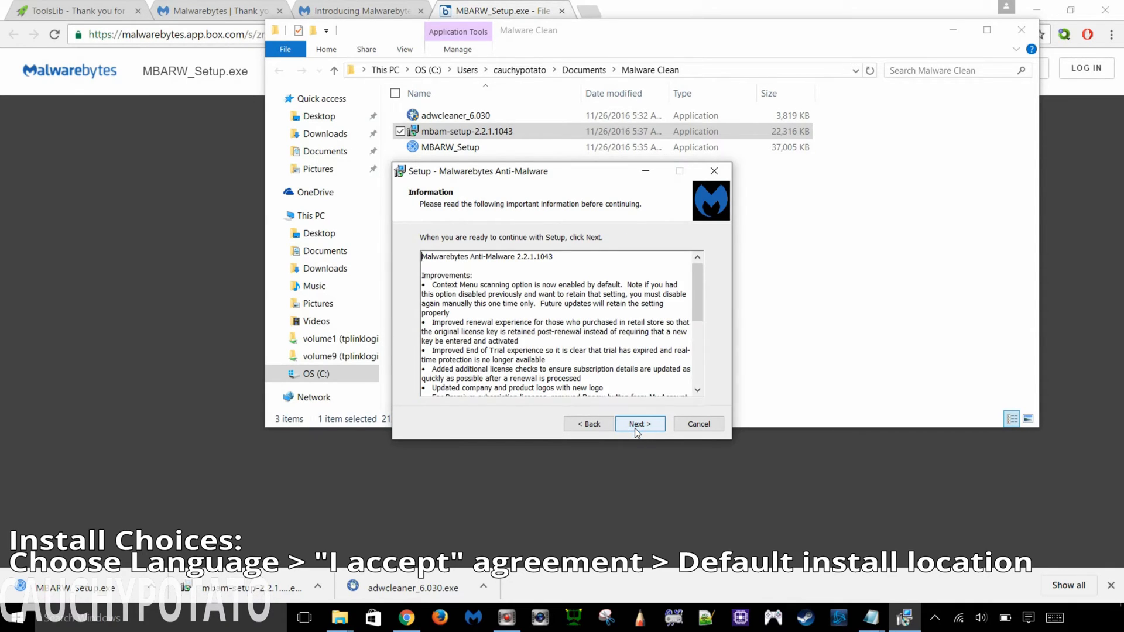
click(639, 424)
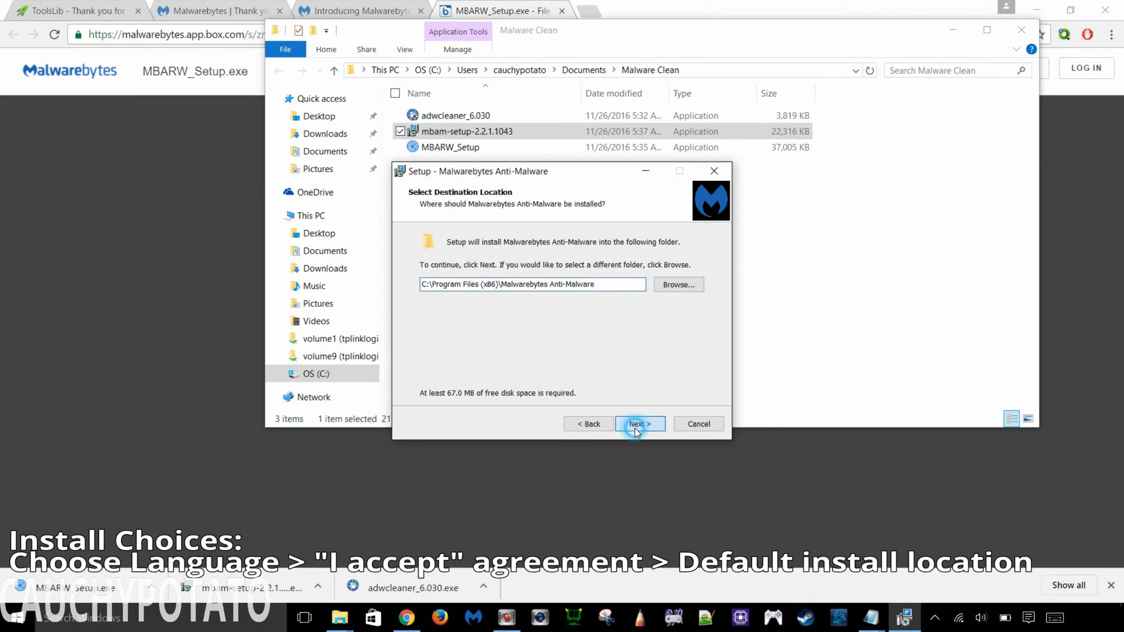
click(638, 424)
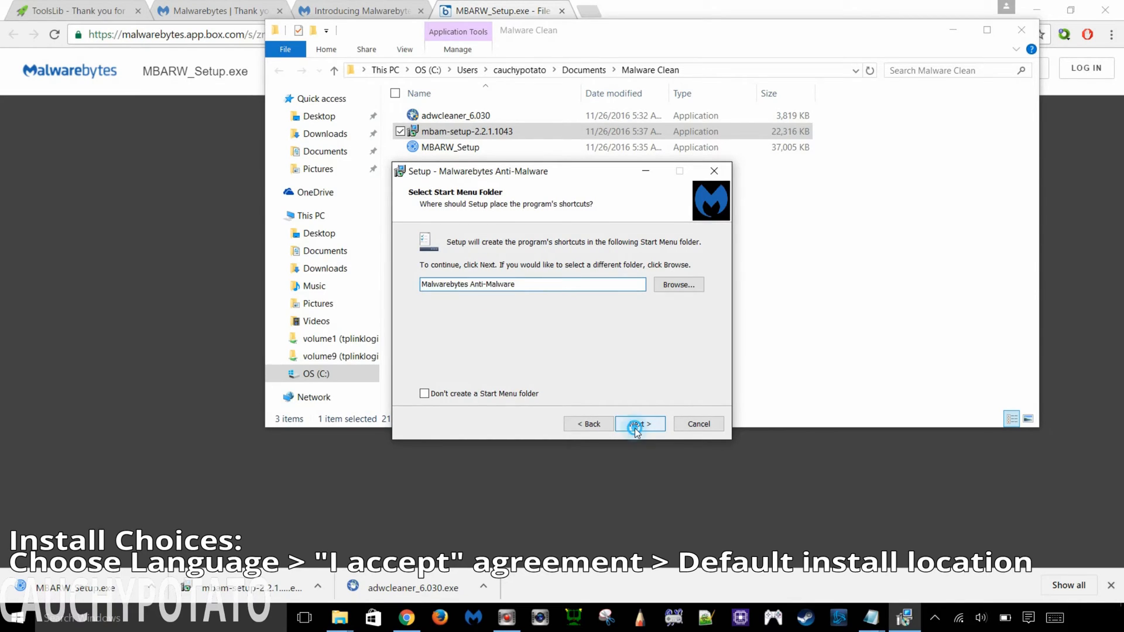
click(637, 423)
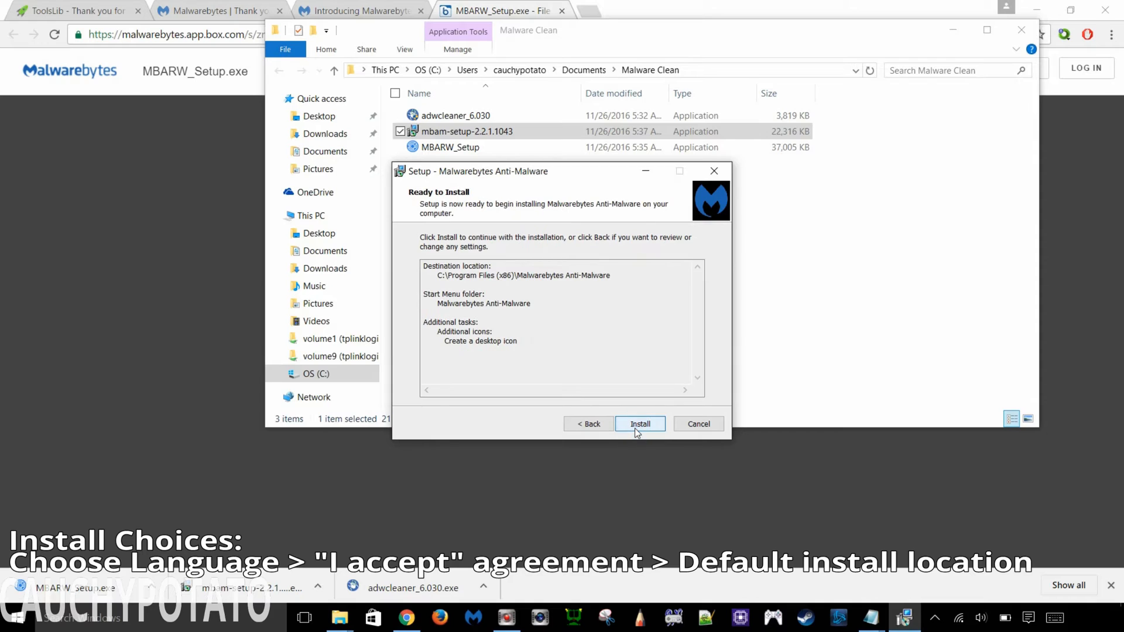
click(639, 424)
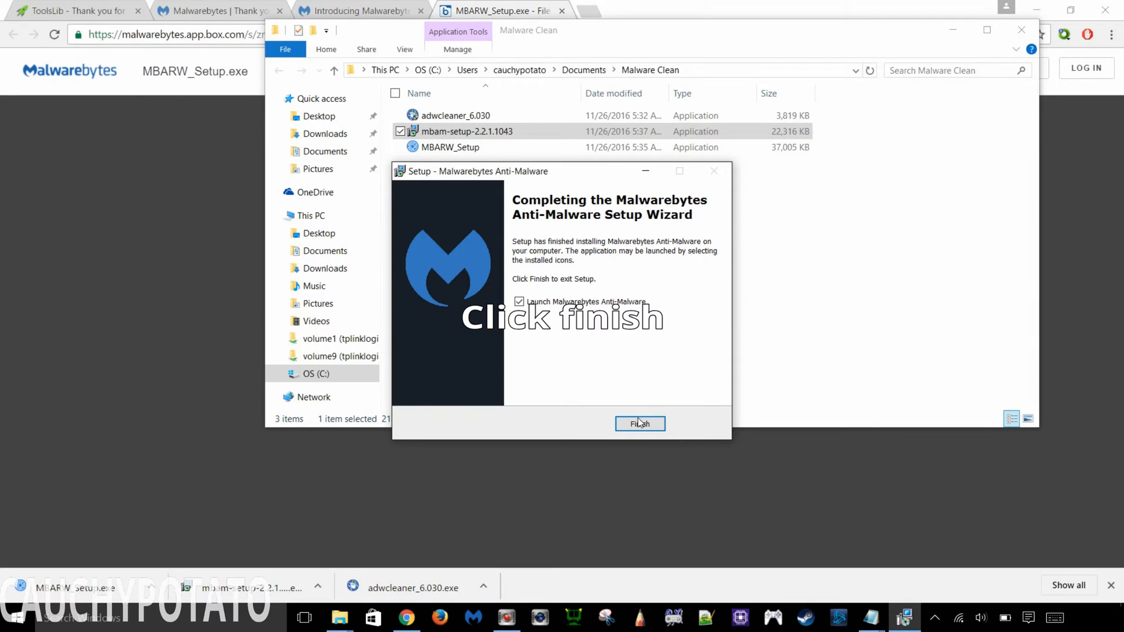
click(639, 424)
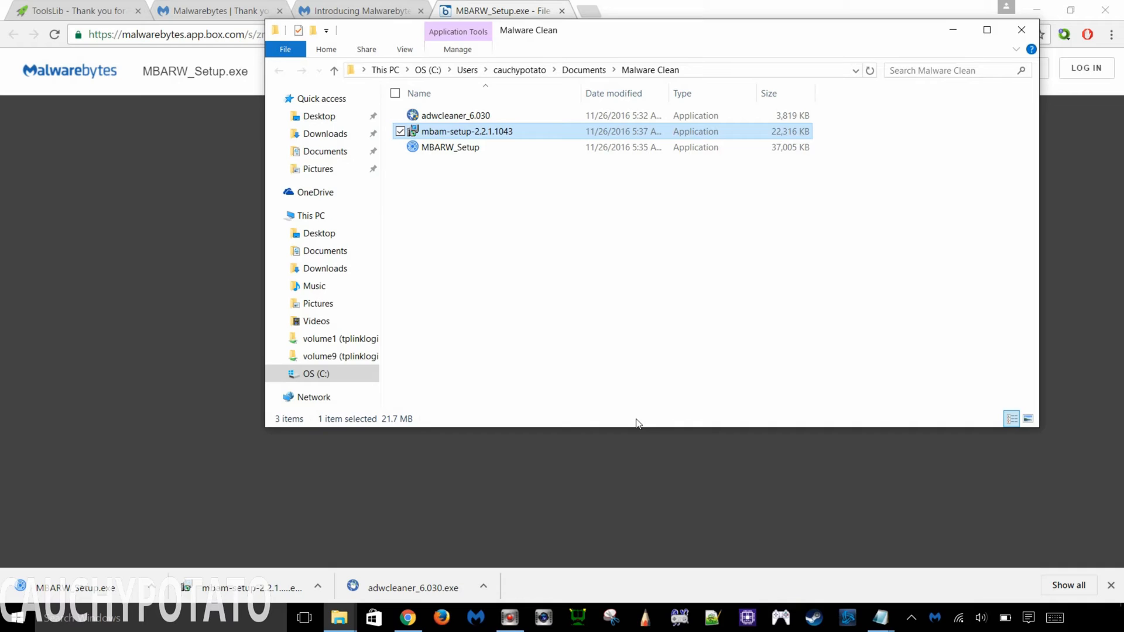
double_click(467, 131)
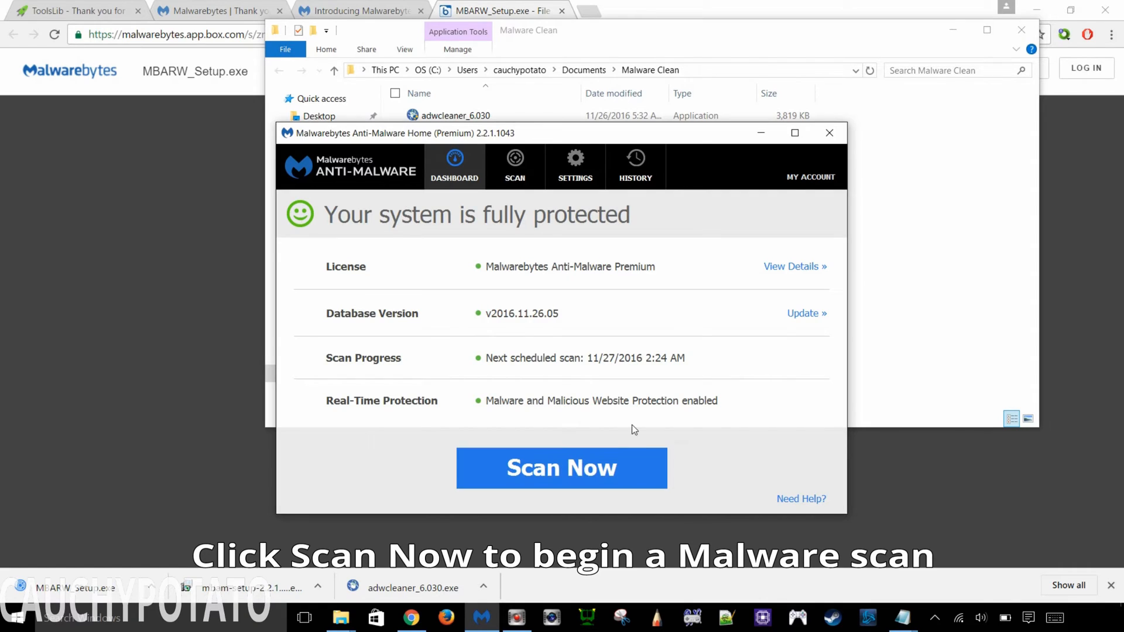
- Run a threat scan finding zero threats and close the results
click(561, 468)
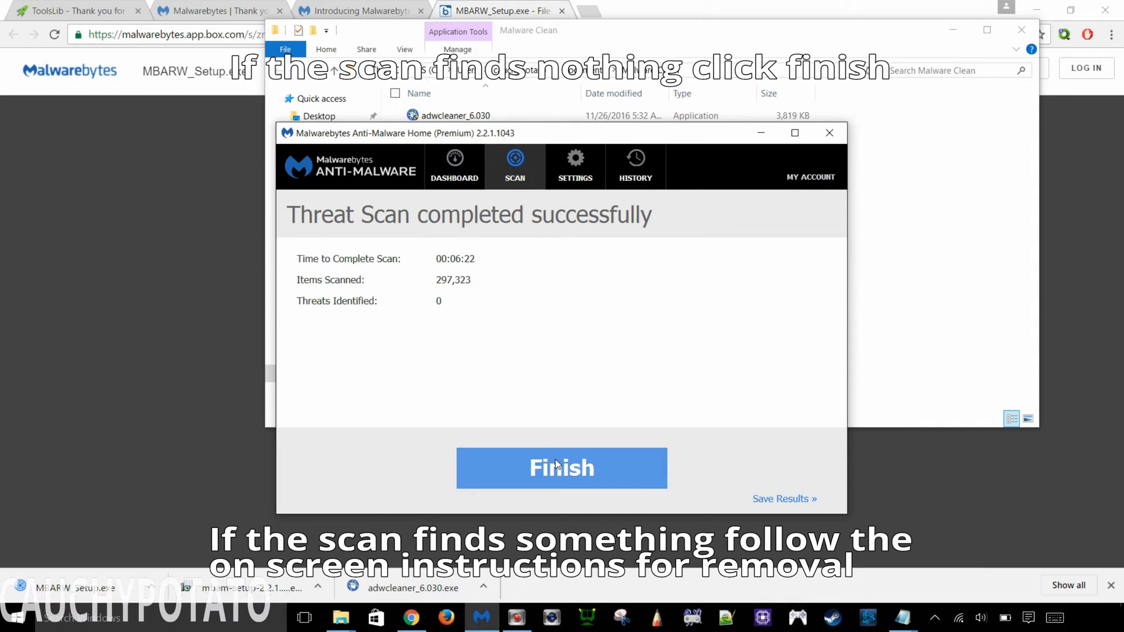
click(561, 467)
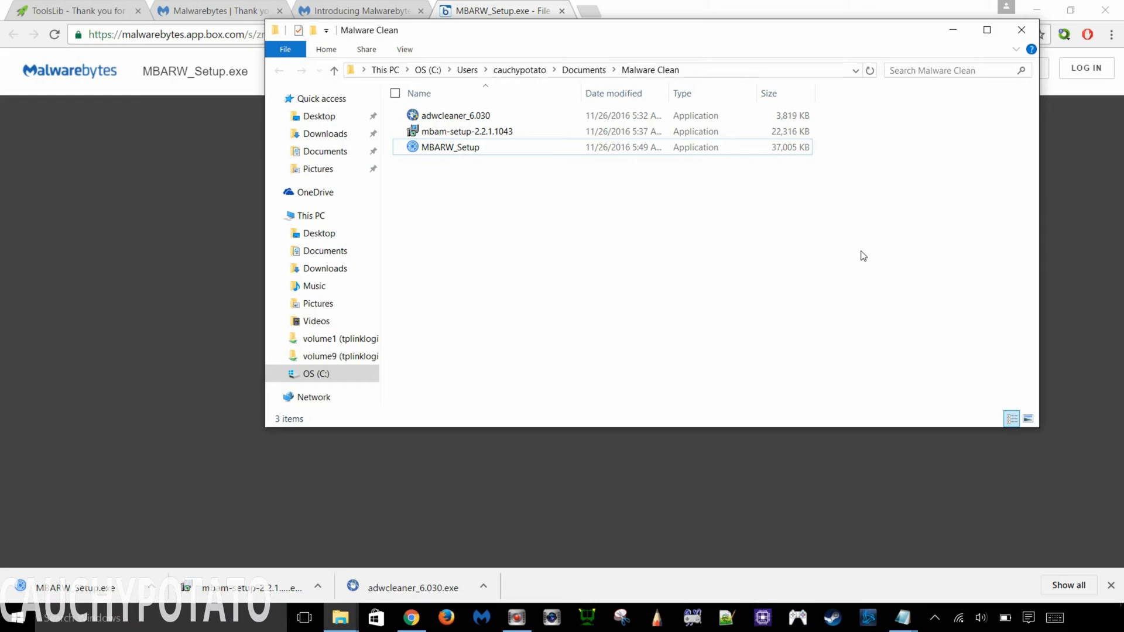
mouse_move(831, 245)
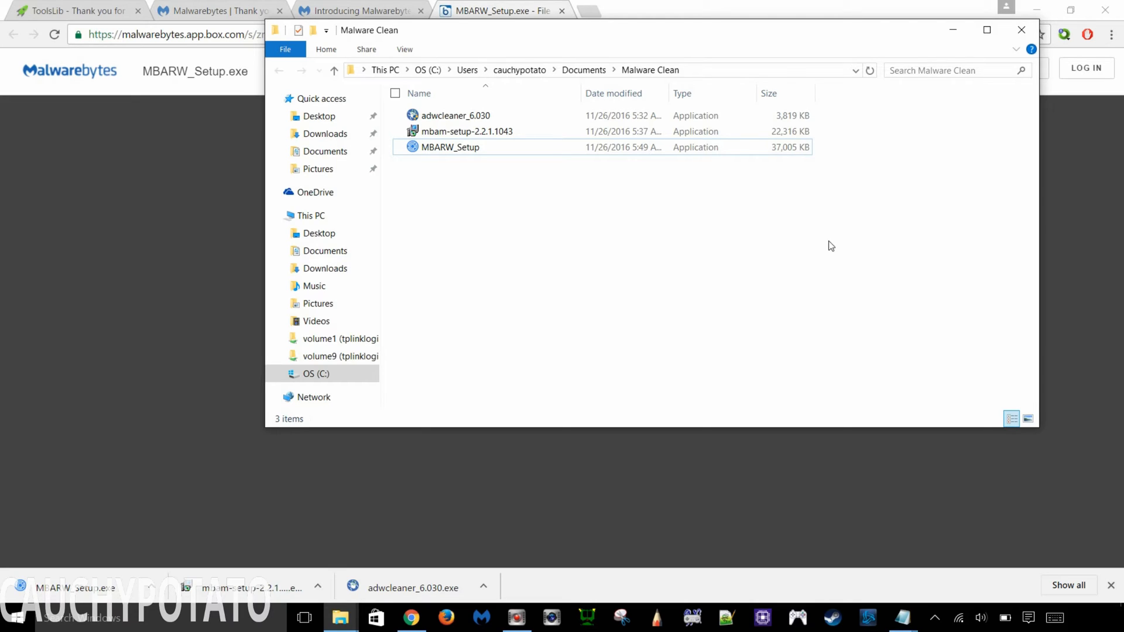
mouse_move(442, 199)
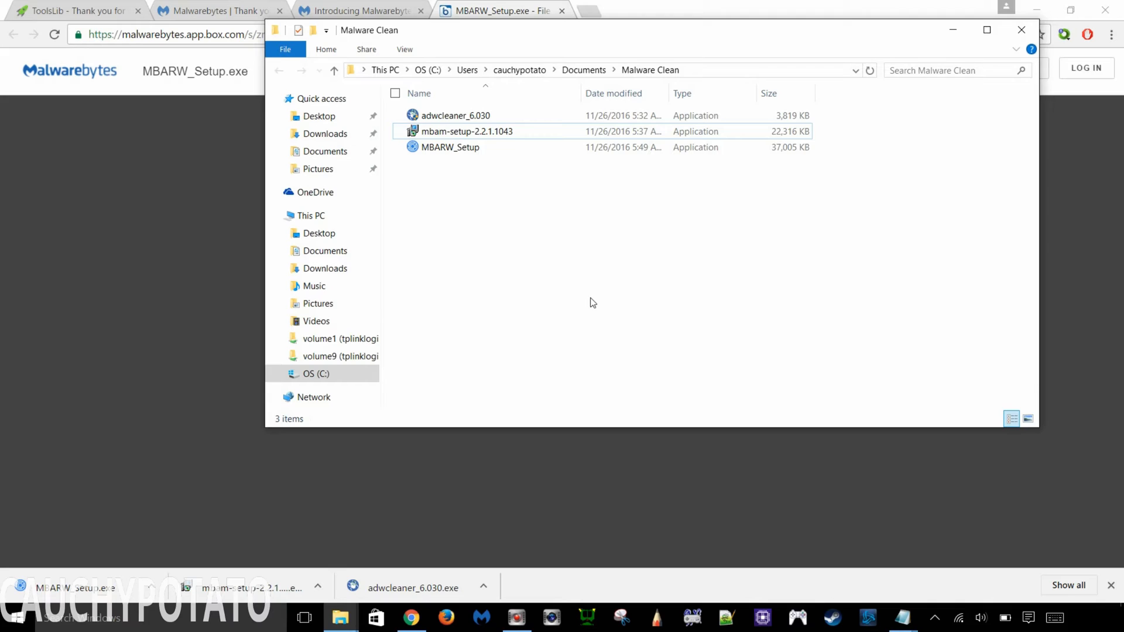
- Run the MBARW_Setup installer from the Malware Clean folder
click(449, 147)
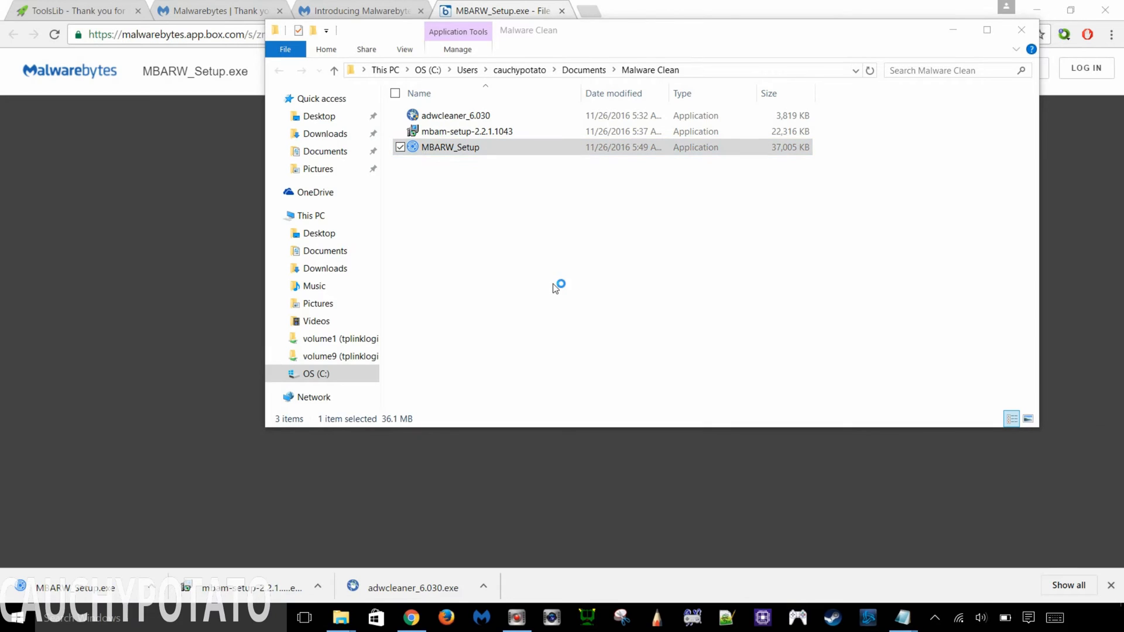
double_click(450, 148)
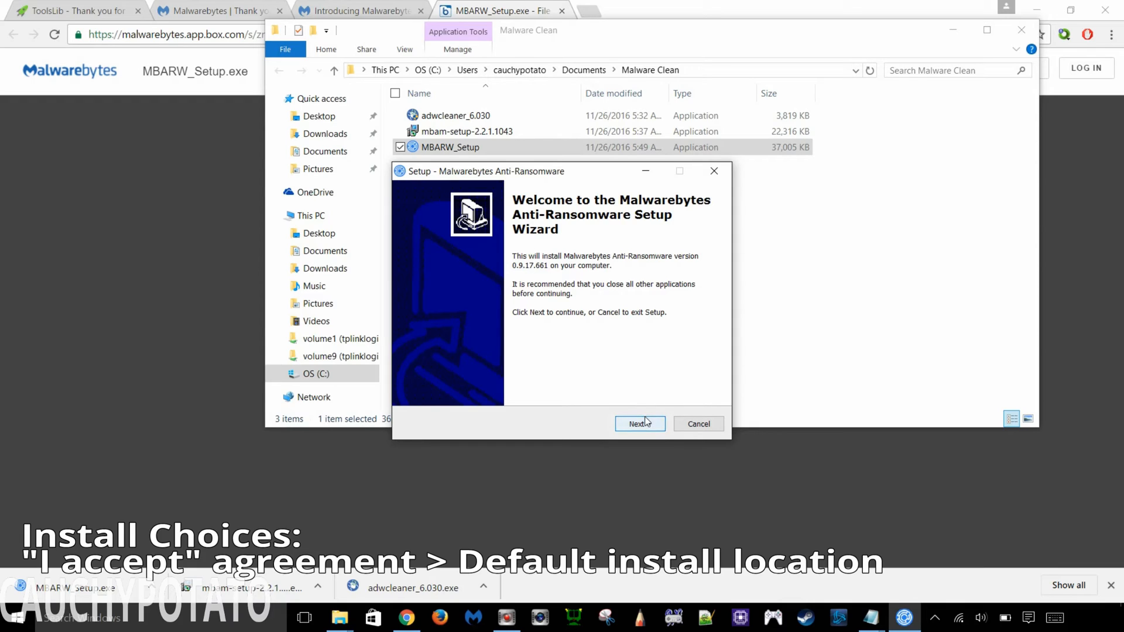
- Accept the beta licence, keep the default location and shortcuts, install Anti-Ransomware 0.9.17 and finish
click(635, 424)
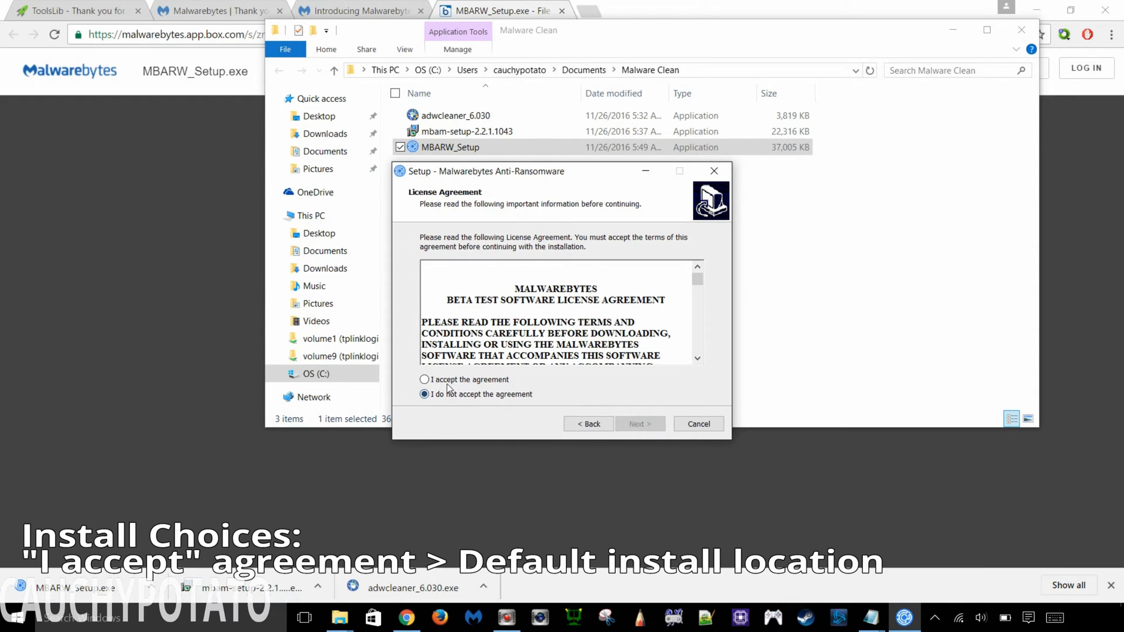
click(424, 379)
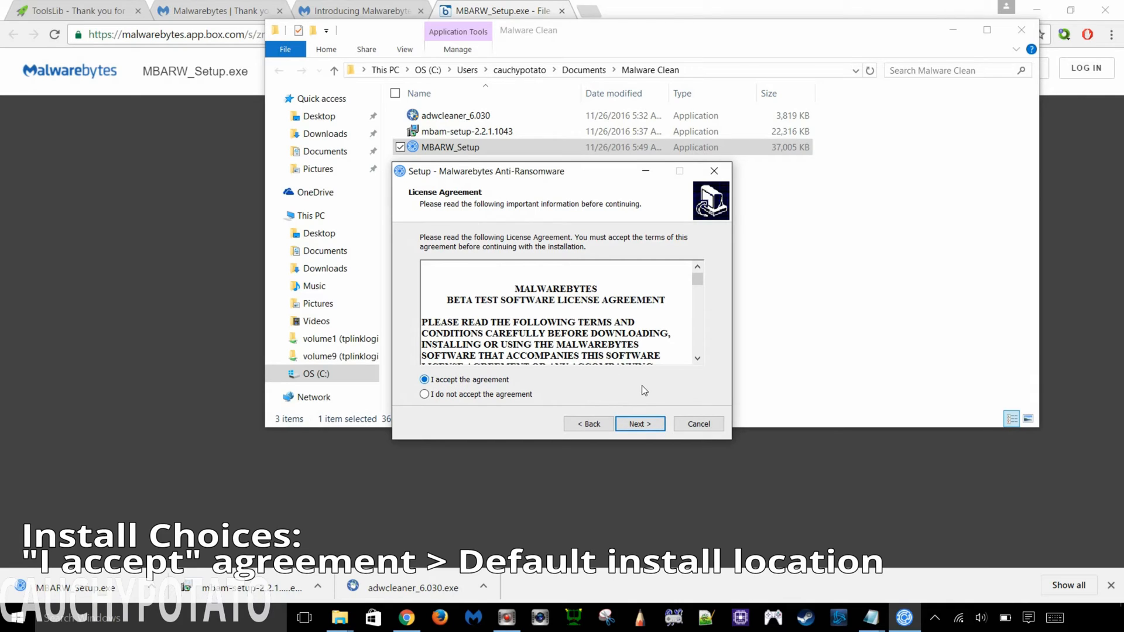
click(638, 424)
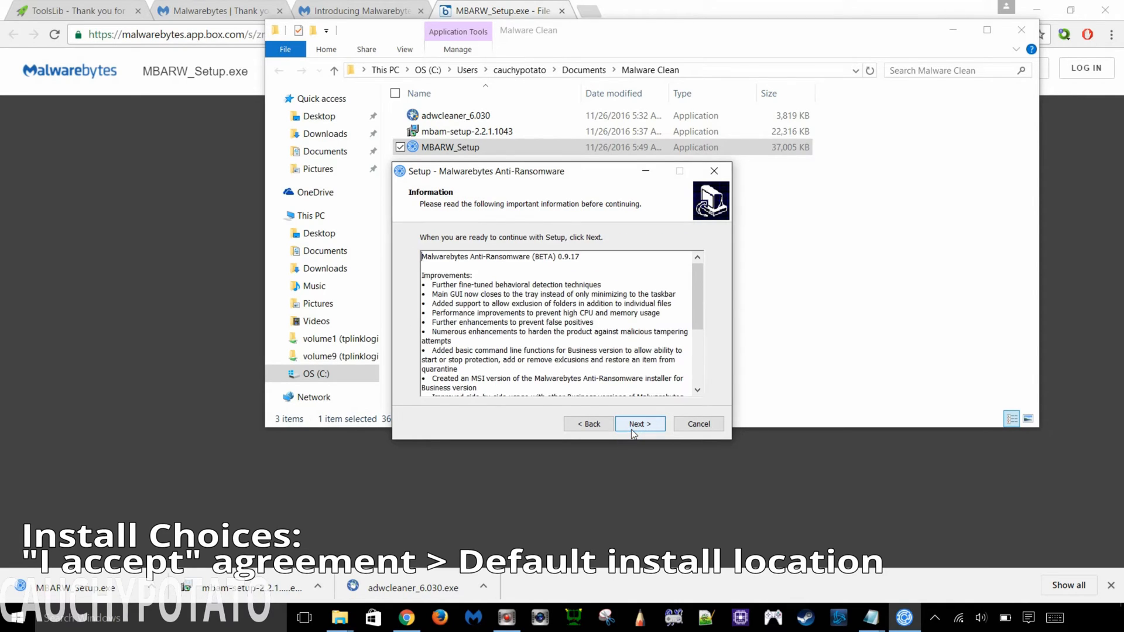
click(638, 424)
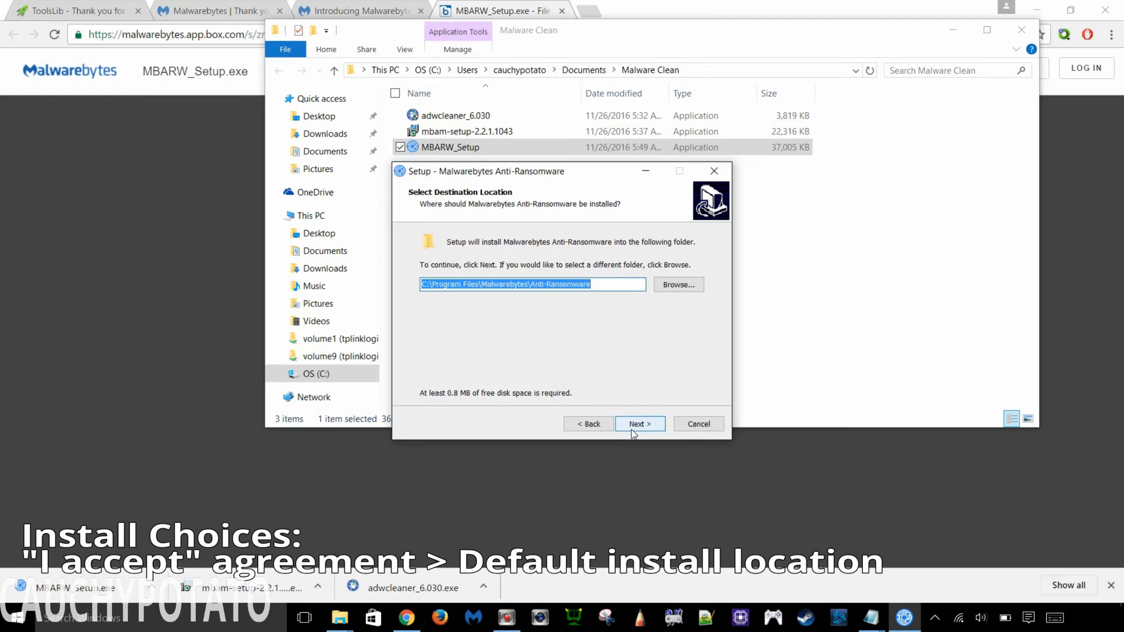
click(639, 424)
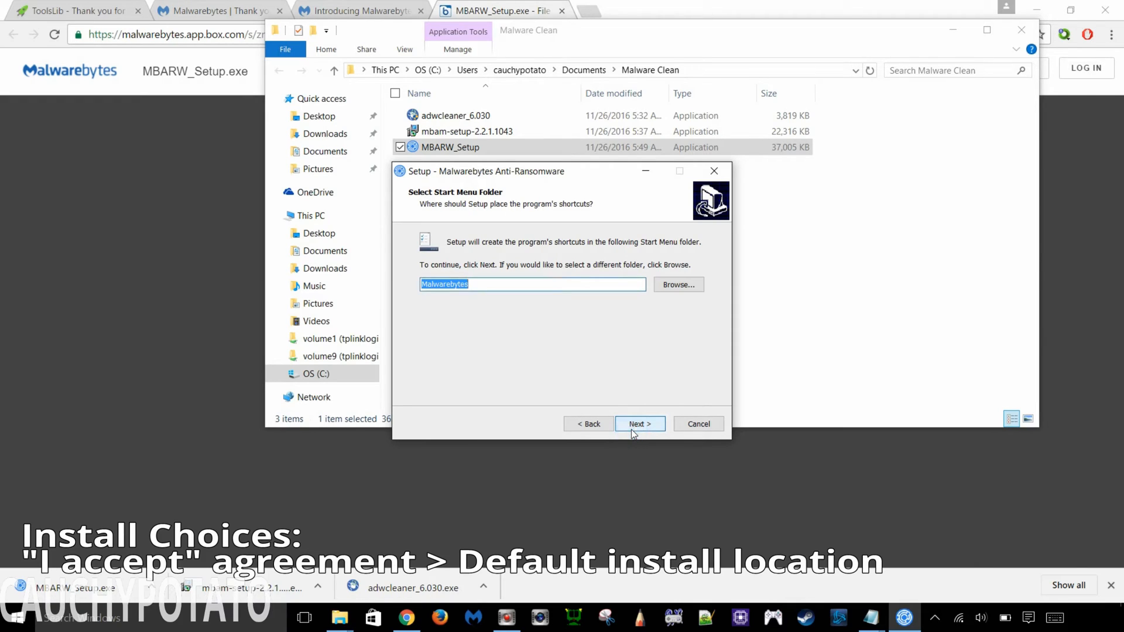
click(638, 423)
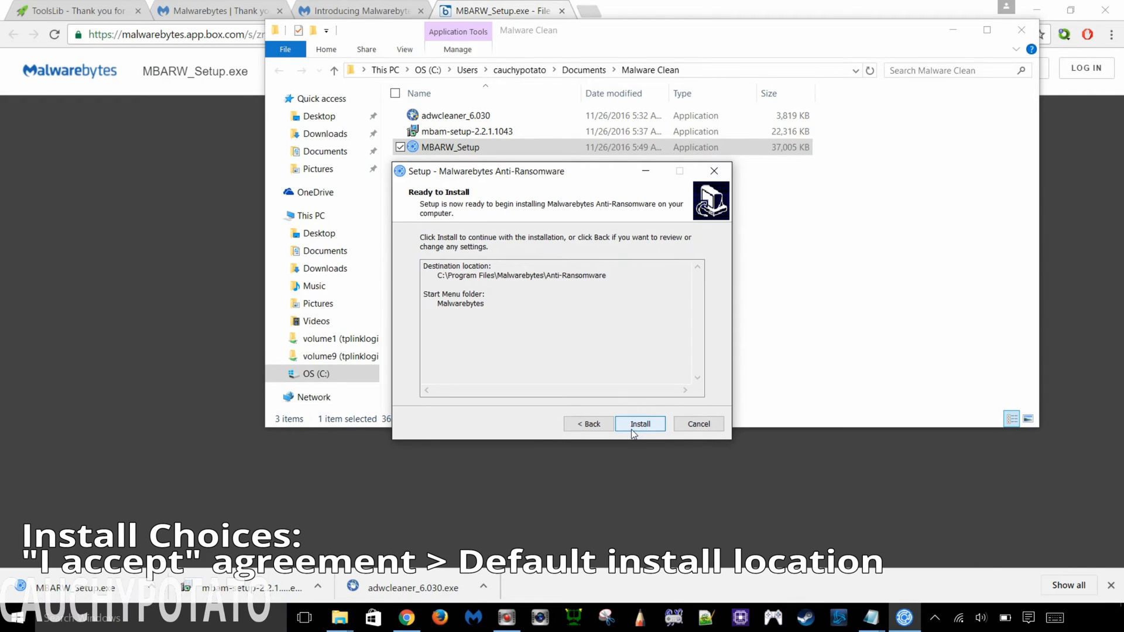
click(639, 424)
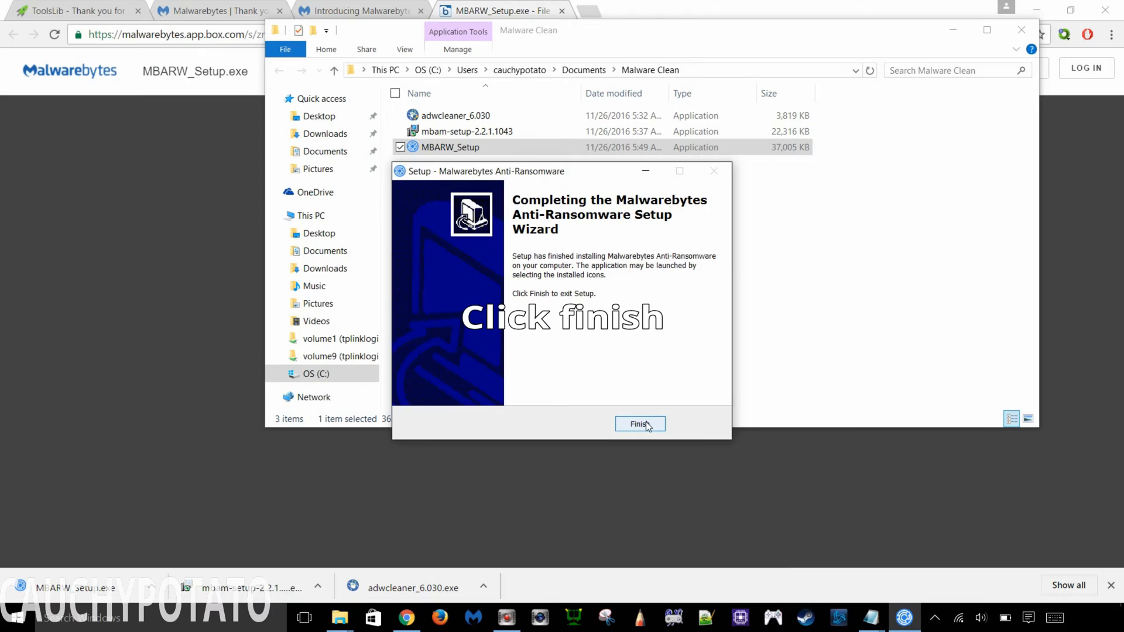
click(638, 424)
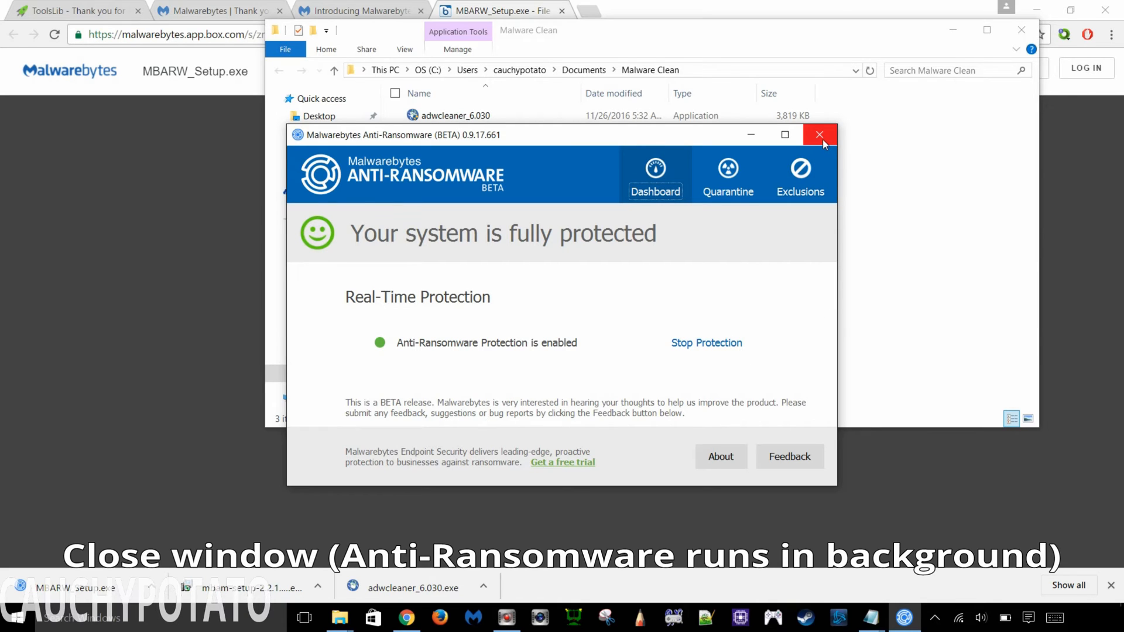
- Close the Anti-Ransomware window, leaving protection running in the background
click(820, 135)
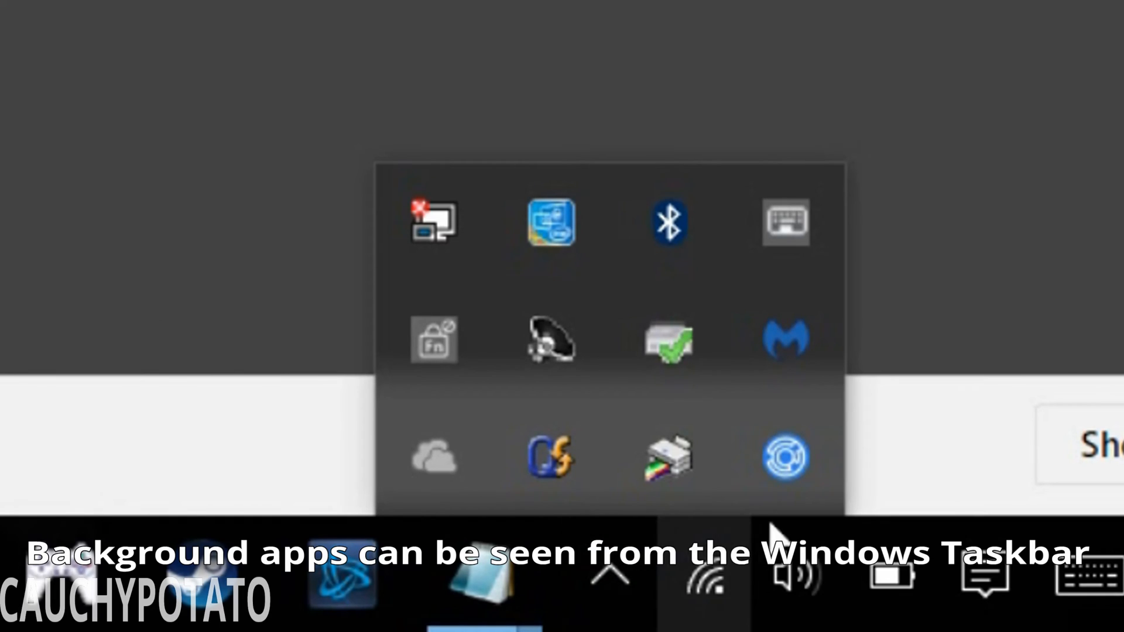
mouse_move(785, 457)
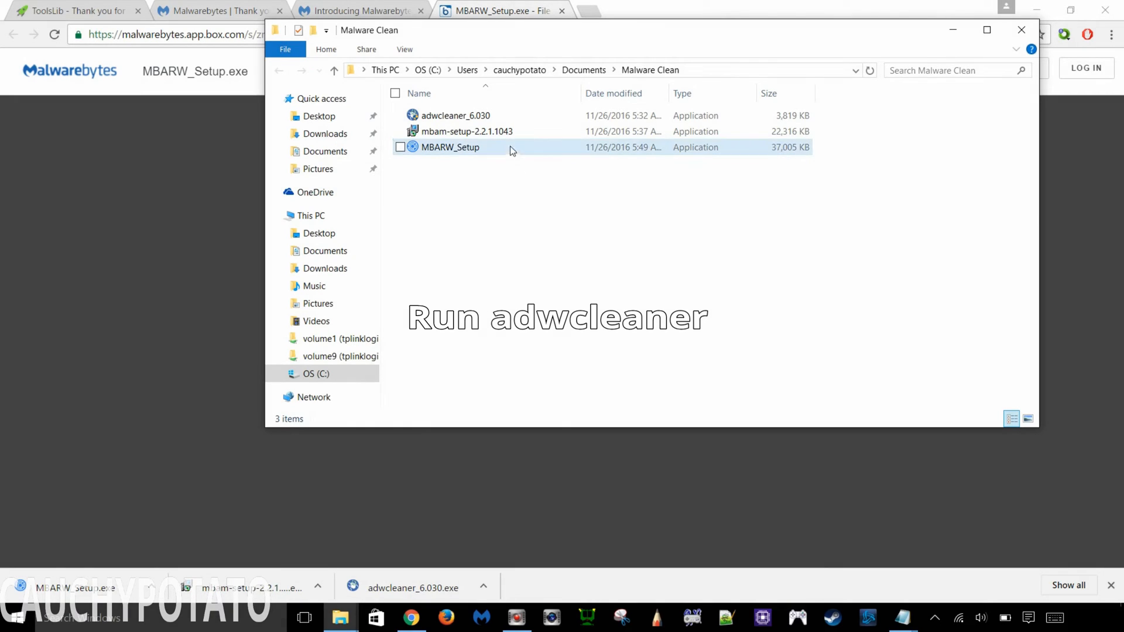
- Launch adwcleaner_6.030 from the desktop and accept its Terms of use
click(455, 115)
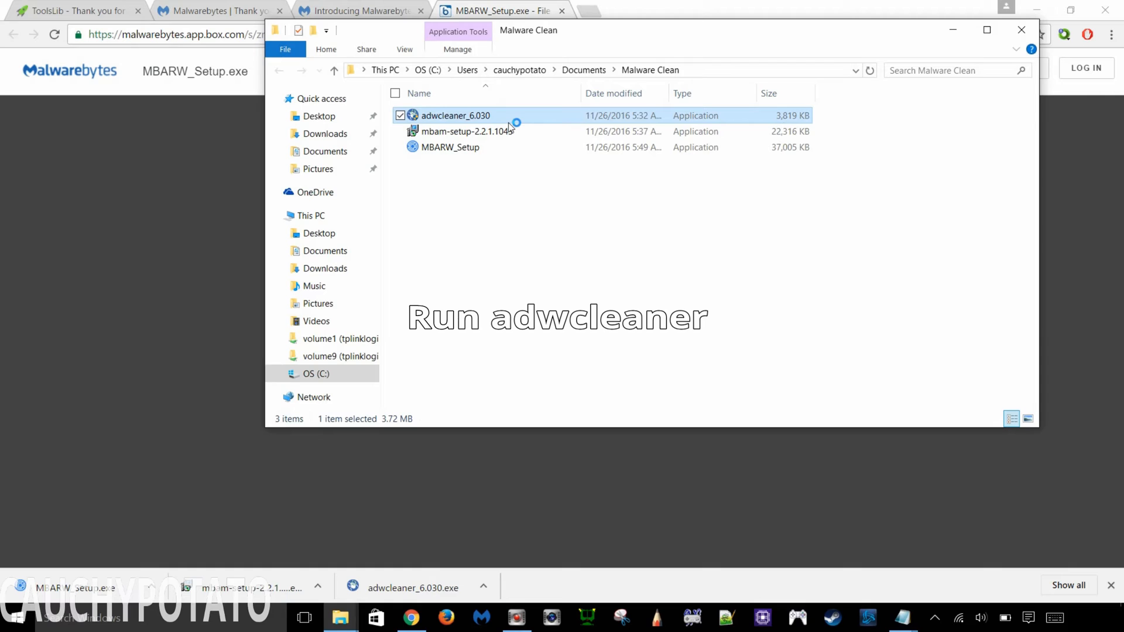
double_click(455, 115)
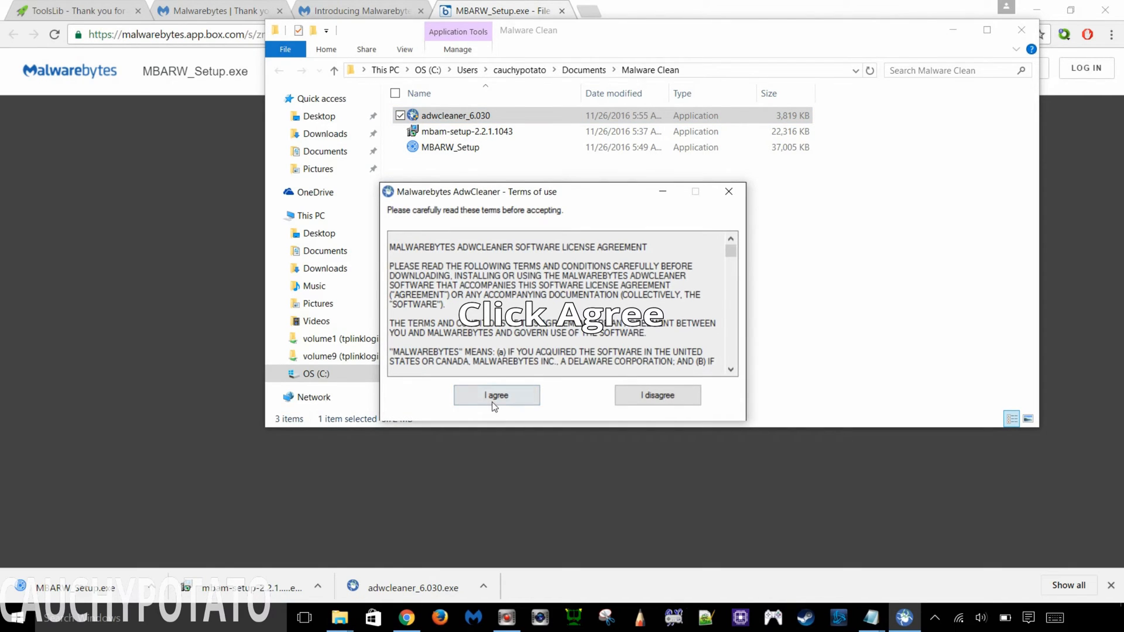
click(496, 394)
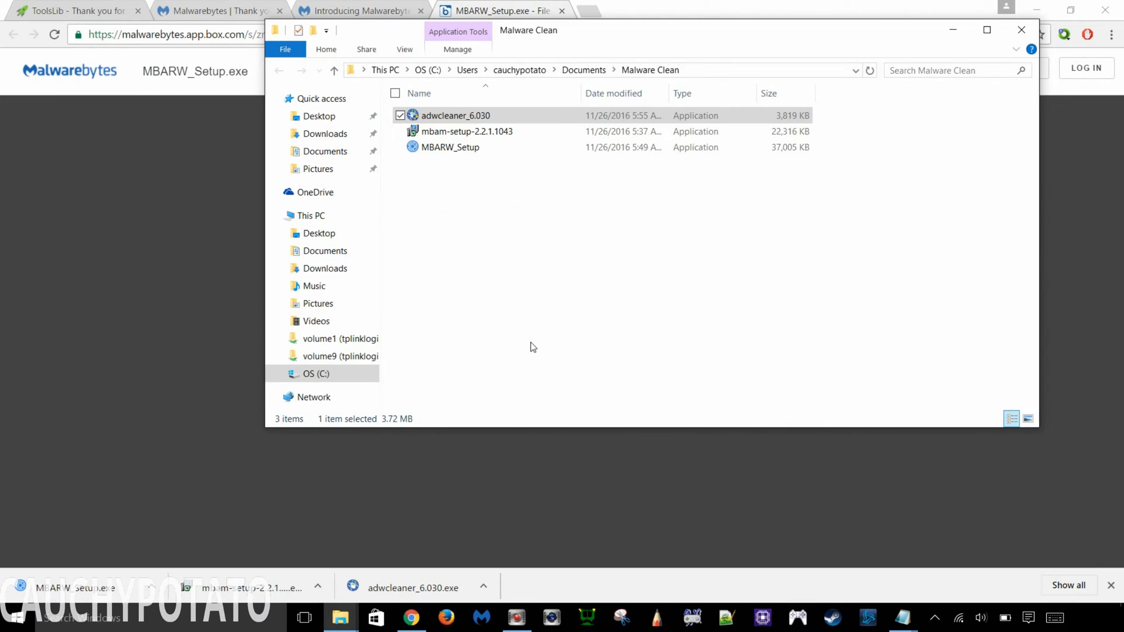
- Start the AdwCleaner scan, which finds the ask.com and aol.com Chrome search providers
double_click(455, 115)
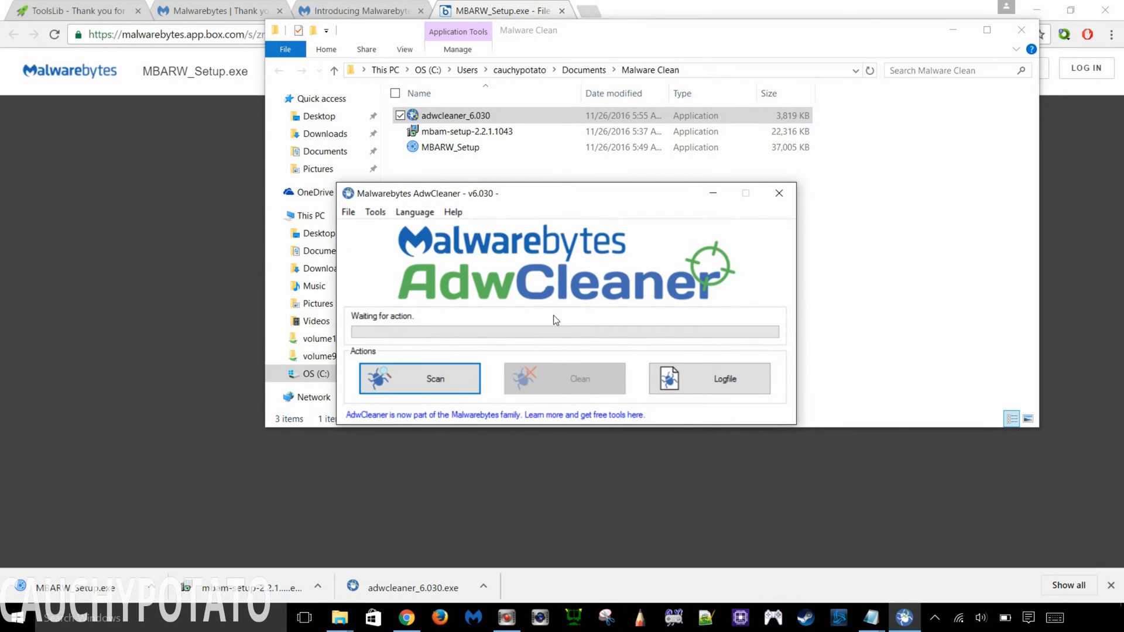
click(419, 378)
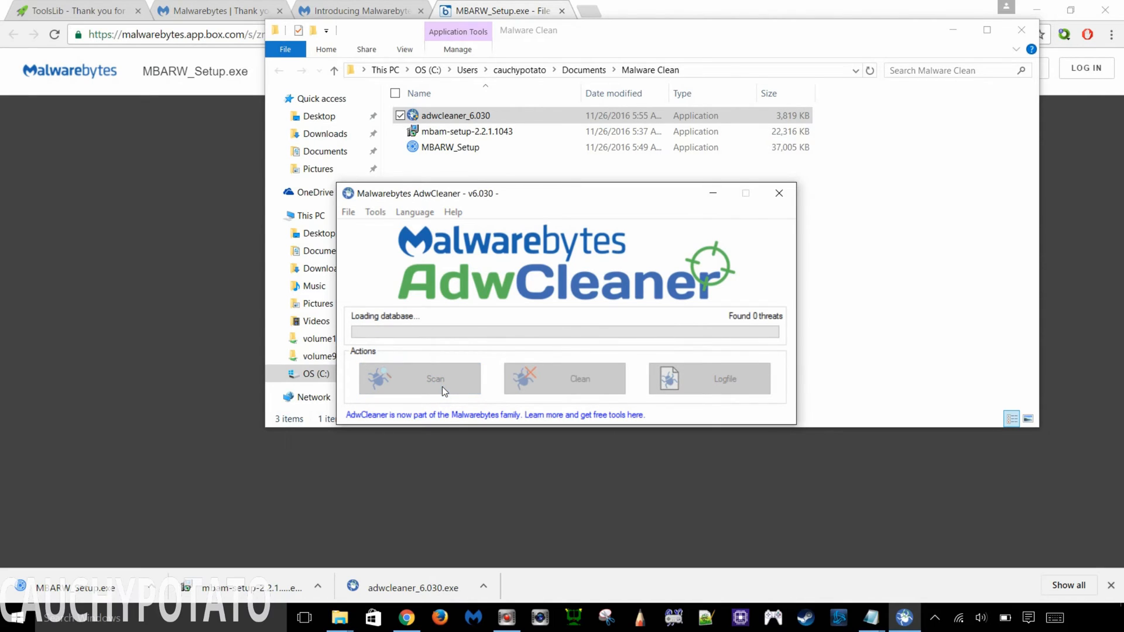
mouse_move(496, 326)
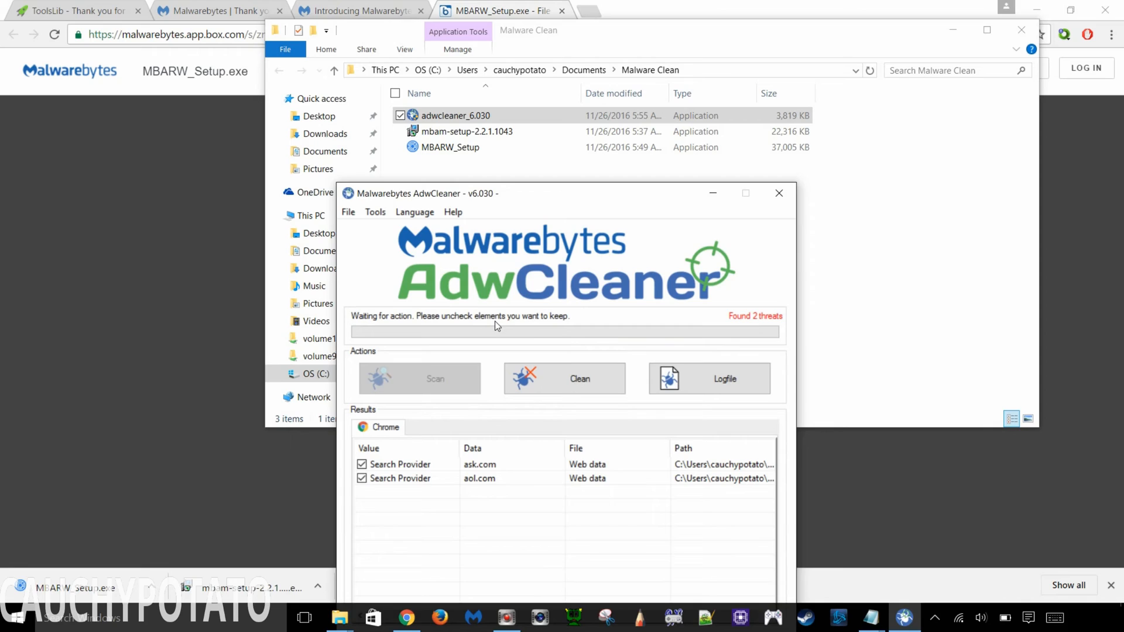
mouse_move(517, 228)
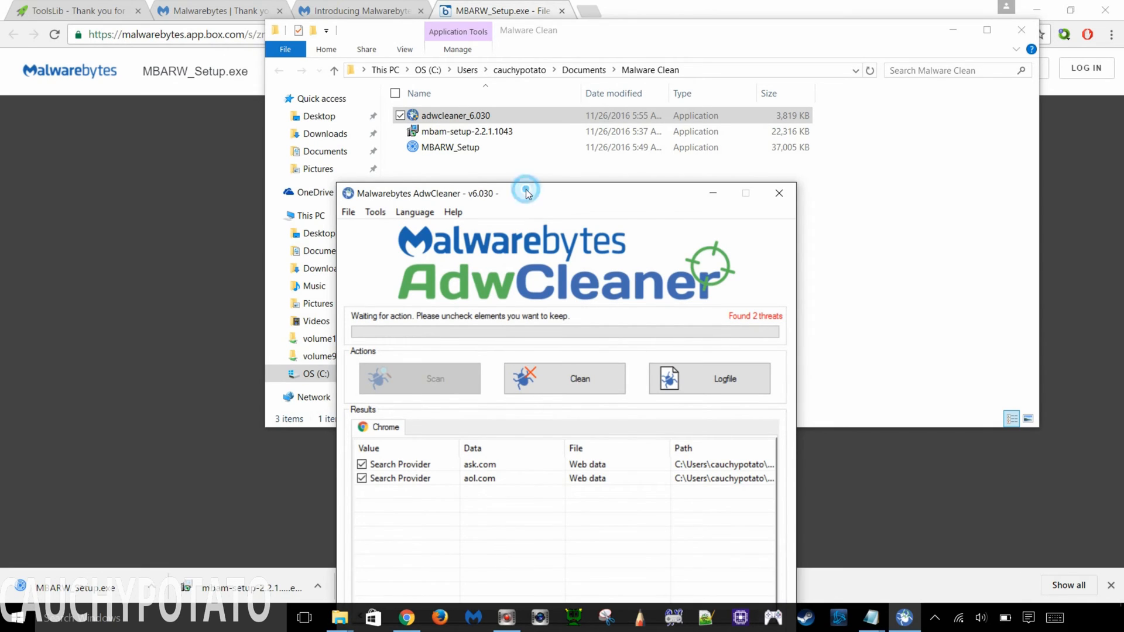
- Clean the two detected search-provider threats and confirm the restart to finish the cleanup
drag(527, 193, 578, 90)
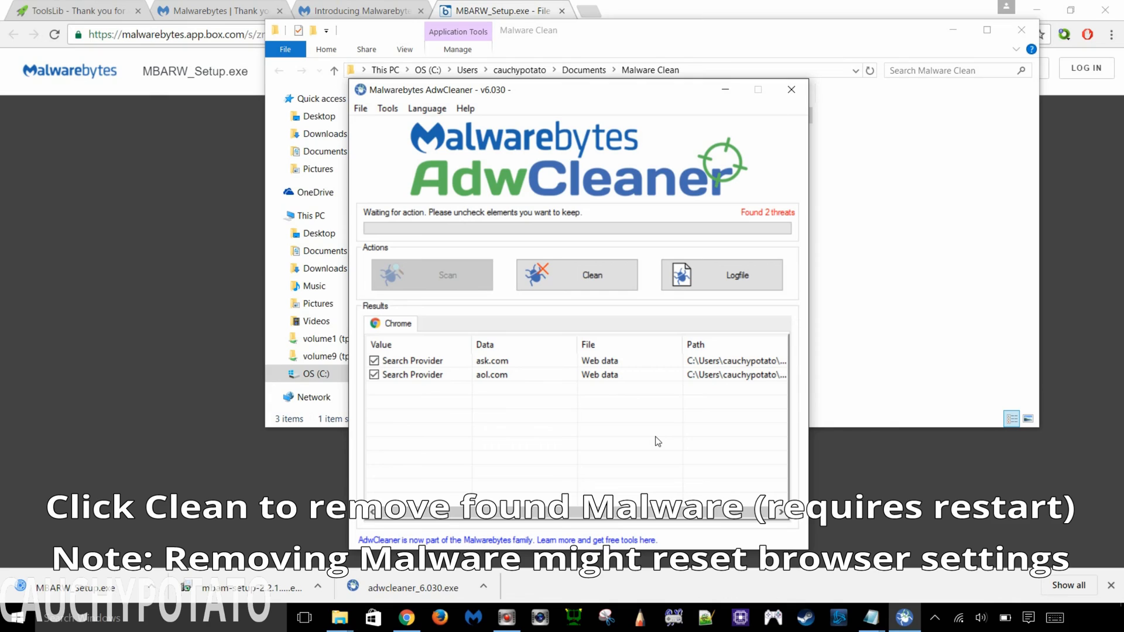
mouse_move(649, 433)
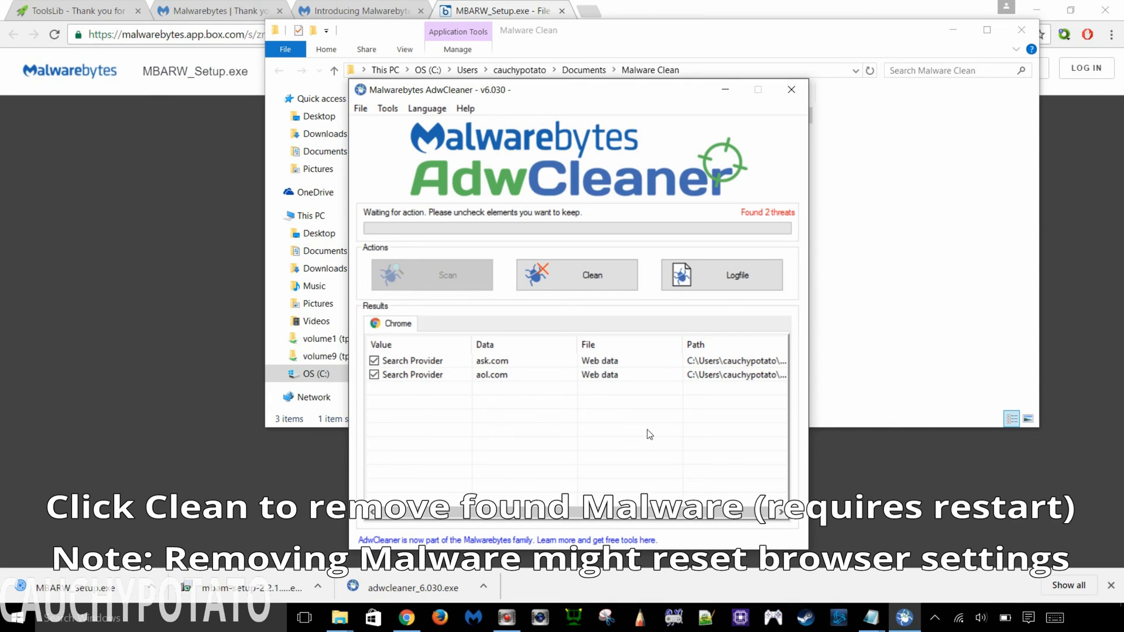
click(576, 274)
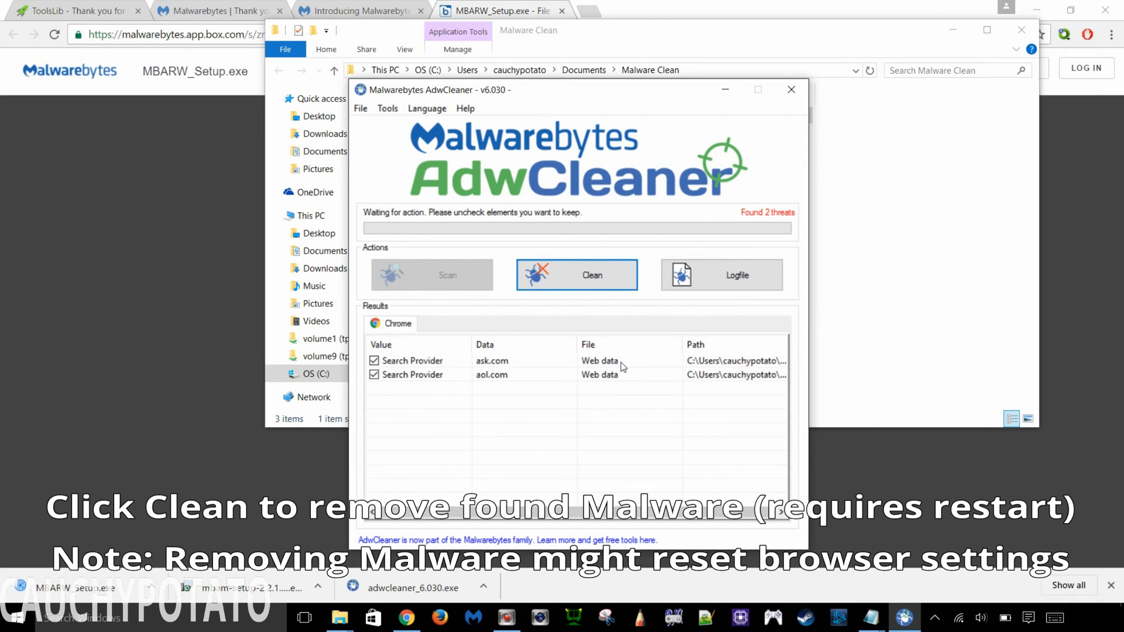
click(576, 274)
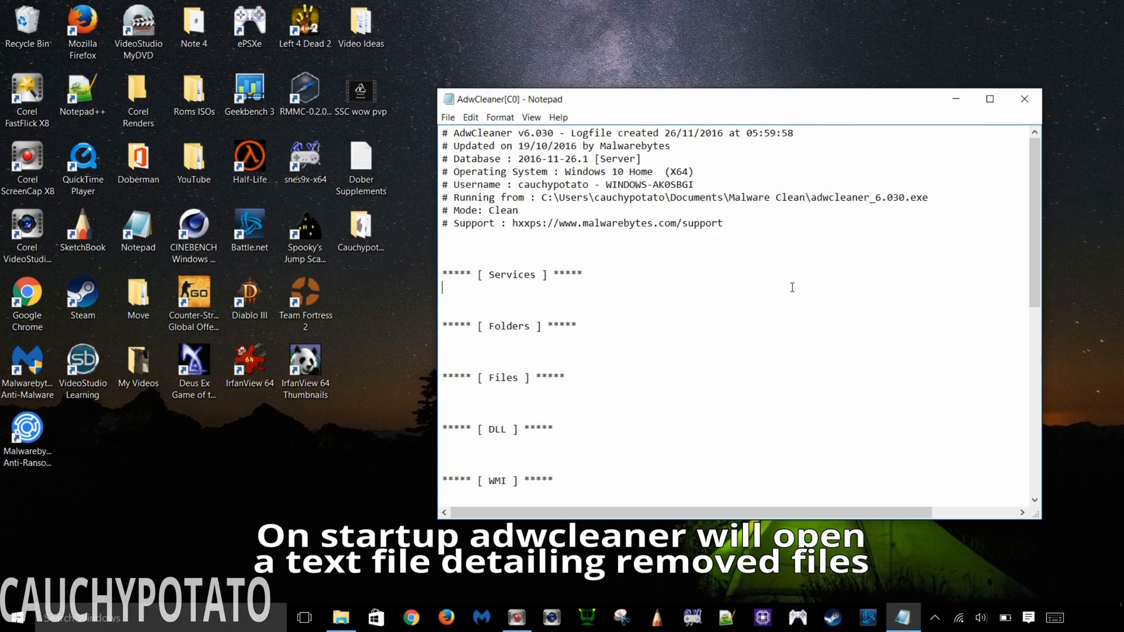
mouse_move(806, 280)
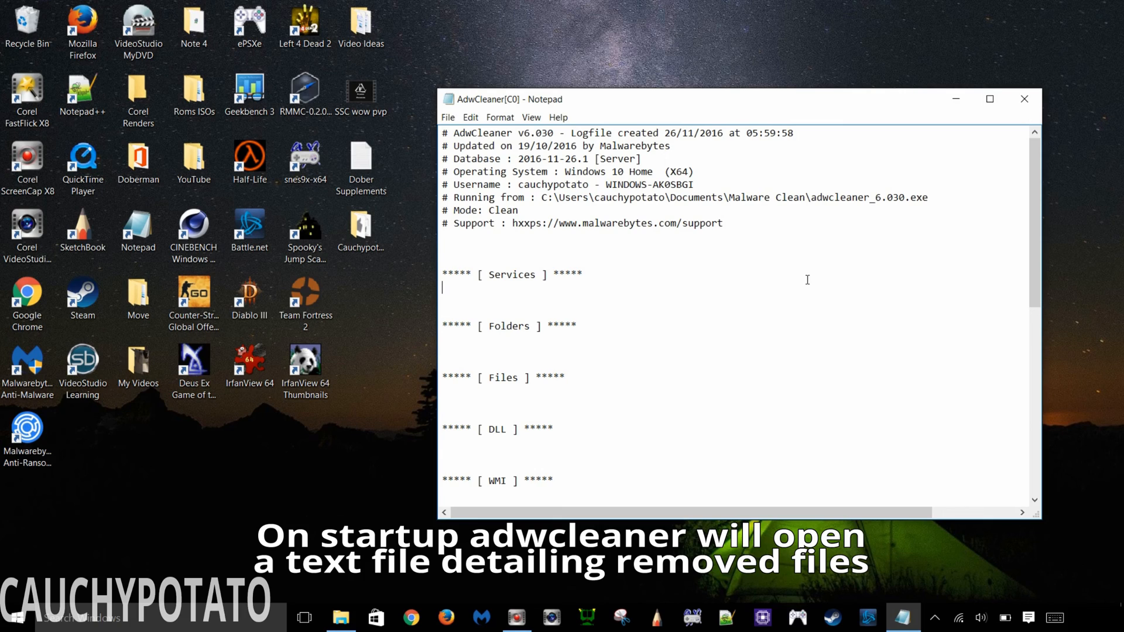
- Scroll the AdwCleaner[C0].txt log to the removed Chrome search-provider entries and the EOF line
scroll(down, 3)
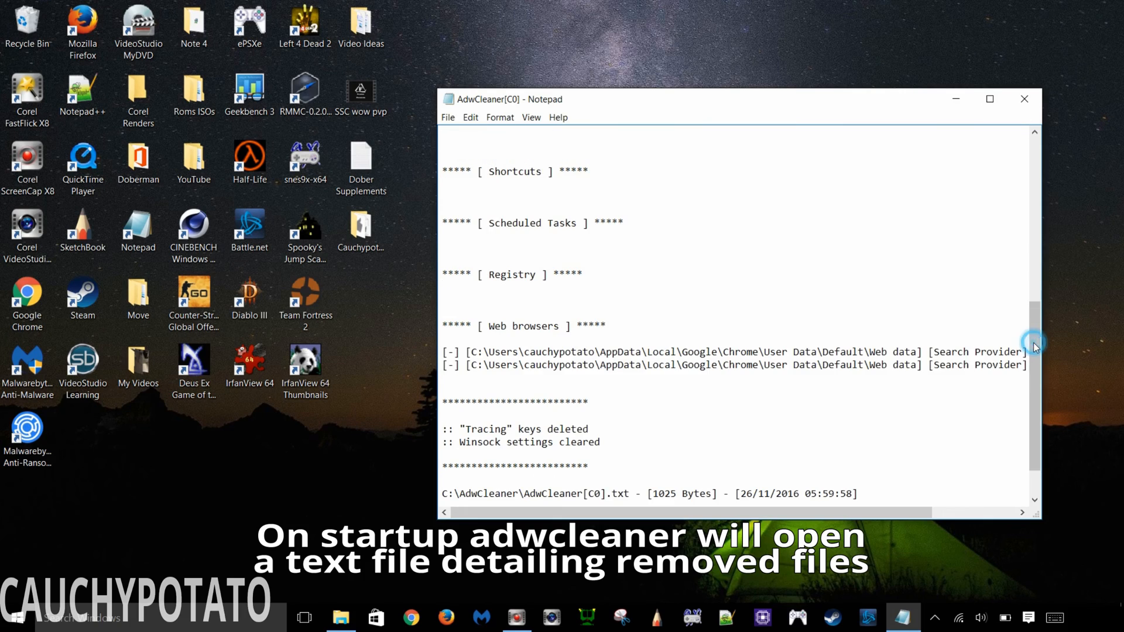
scroll(down, 3)
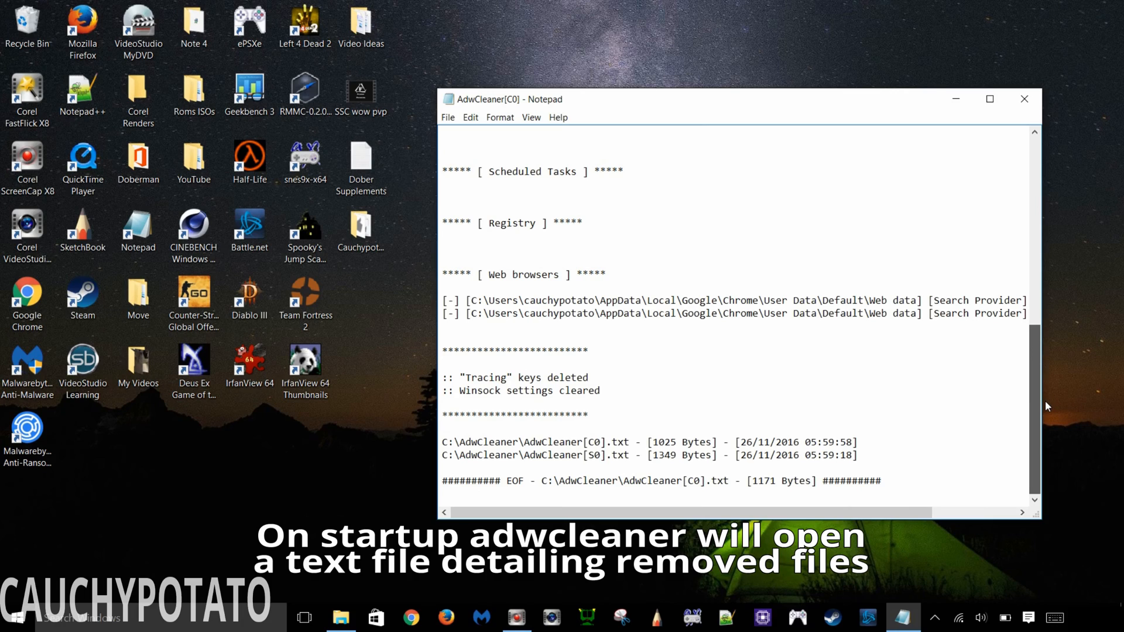
mouse_move(1050, 404)
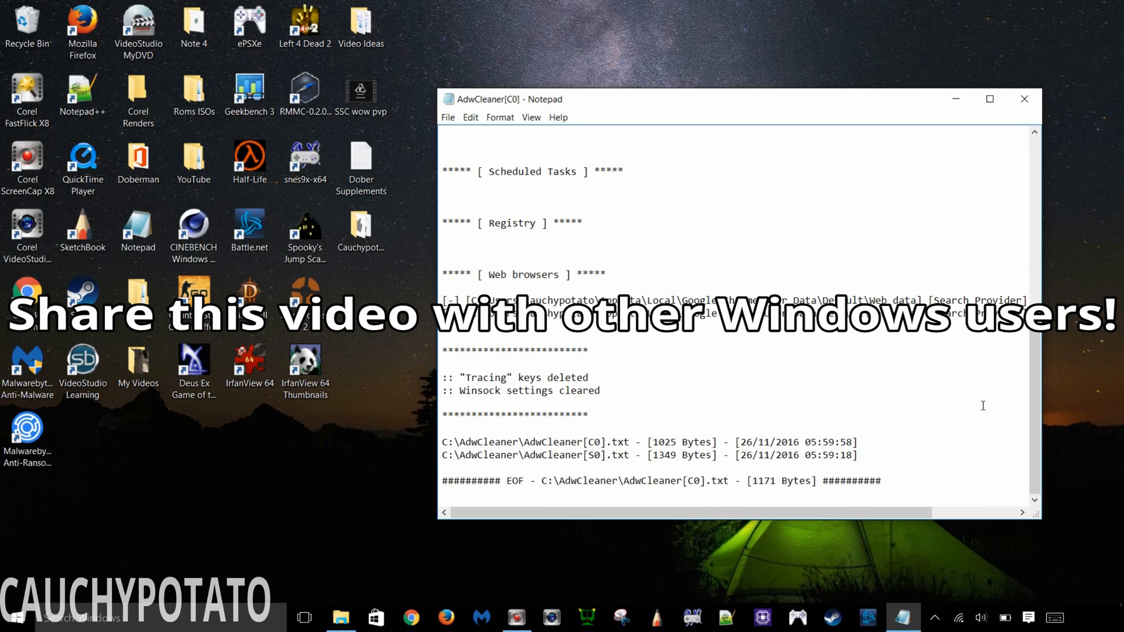
click(443, 404)
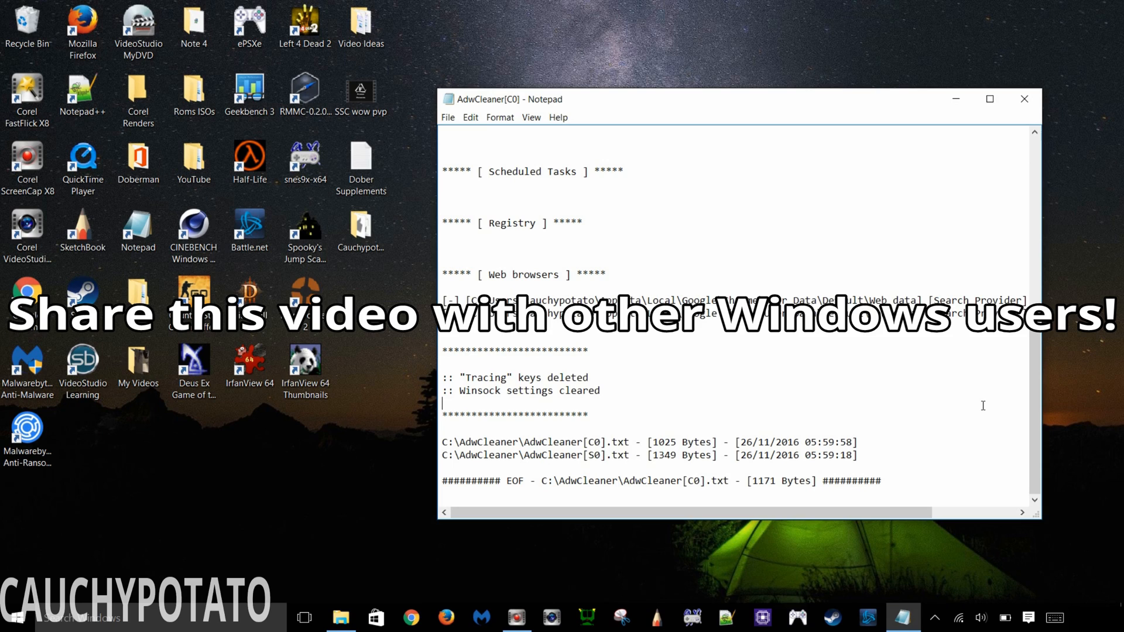
mouse_move(999, 219)
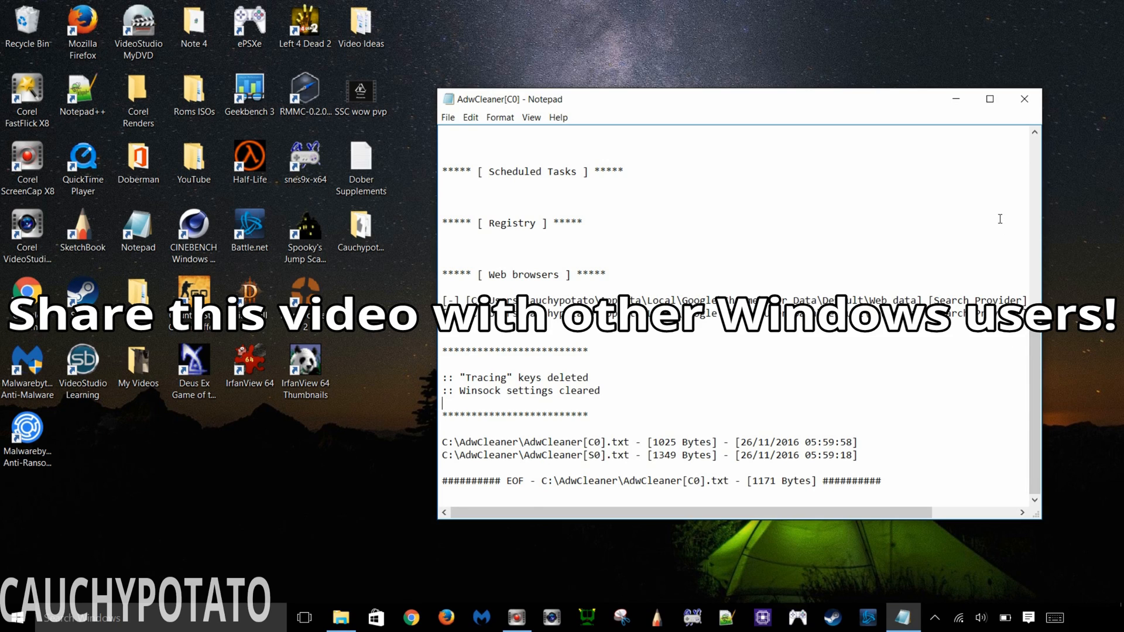